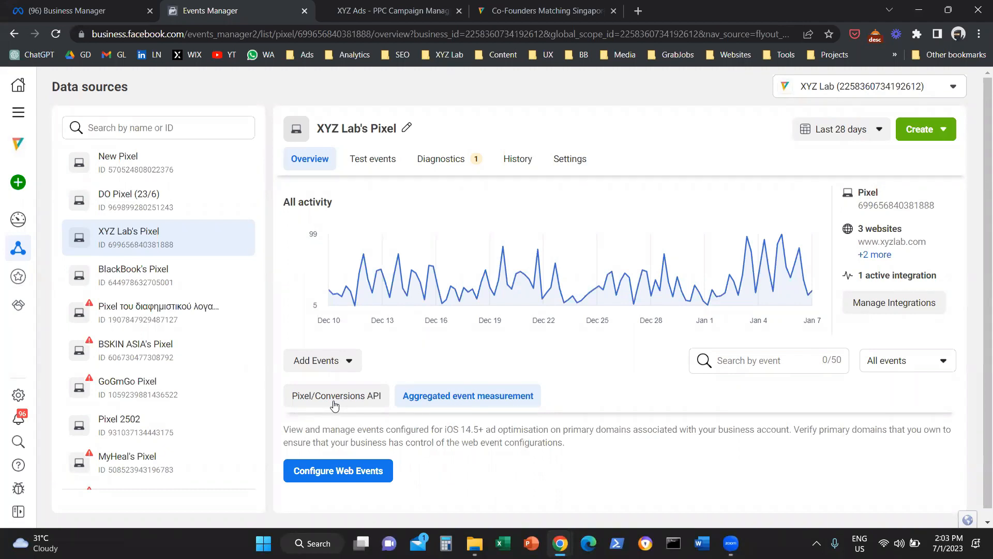
pyautogui.moveTo(337, 407)
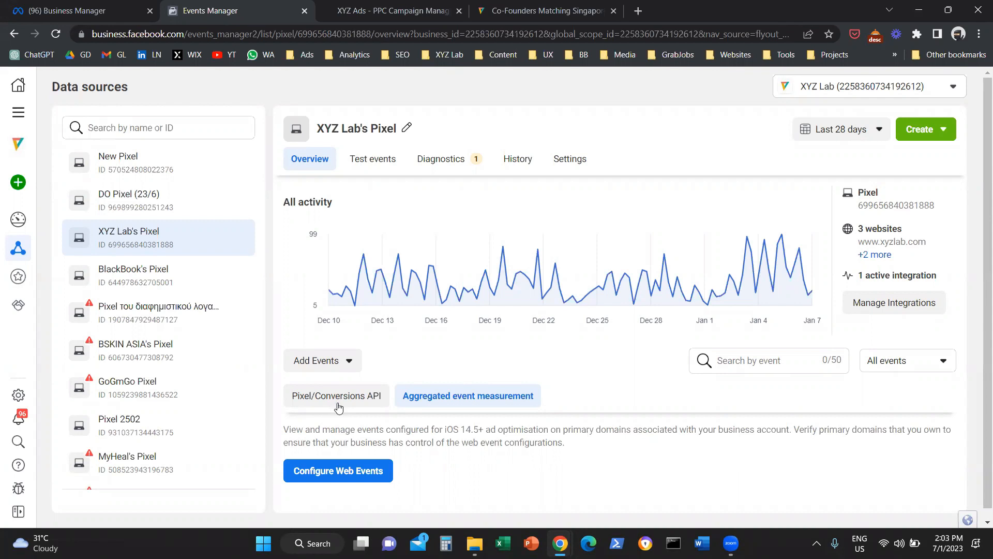
# Enter the text 'Meta Ads Pixel 2) Verify your domain' and then 'Events'
pyautogui.doubleClick(461, 430)
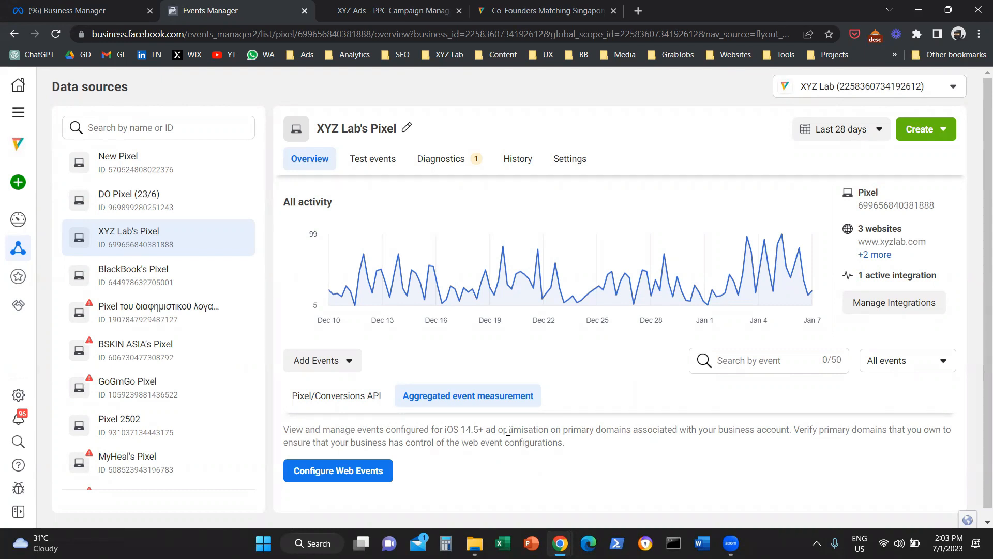
pyautogui.moveTo(659, 131)
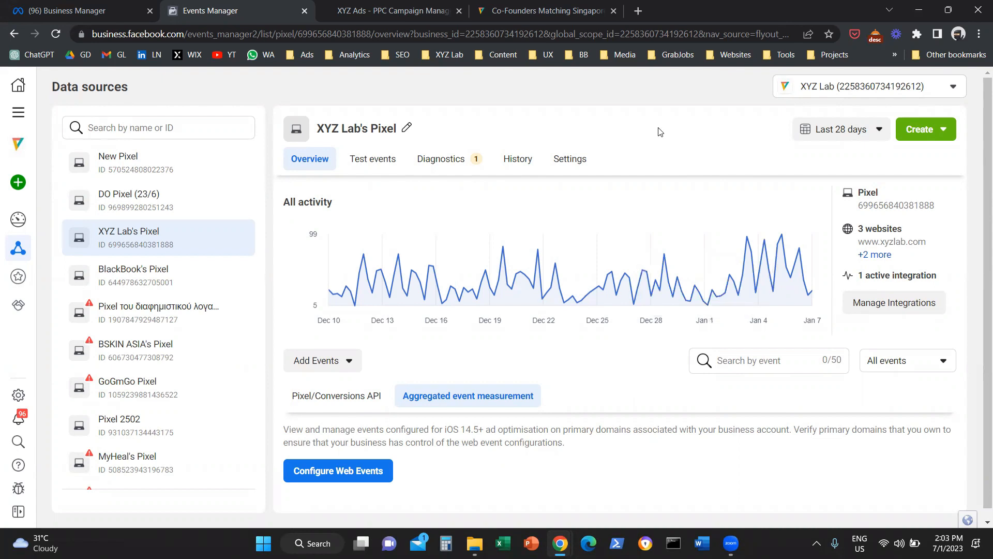
pyautogui.moveTo(455, 197)
pyautogui.write('1)')
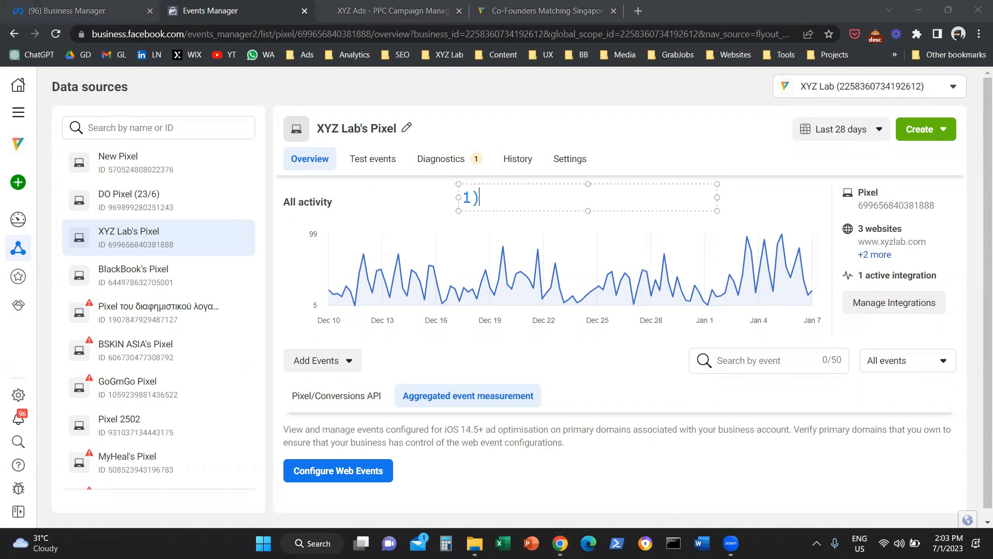
pyautogui.write('Meta Ads Pxi')
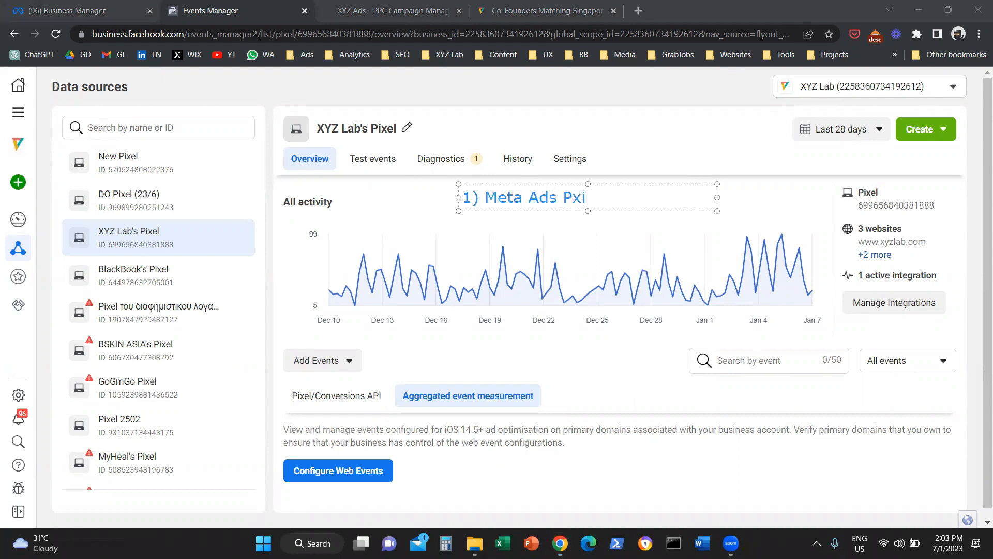
pyautogui.write('el')
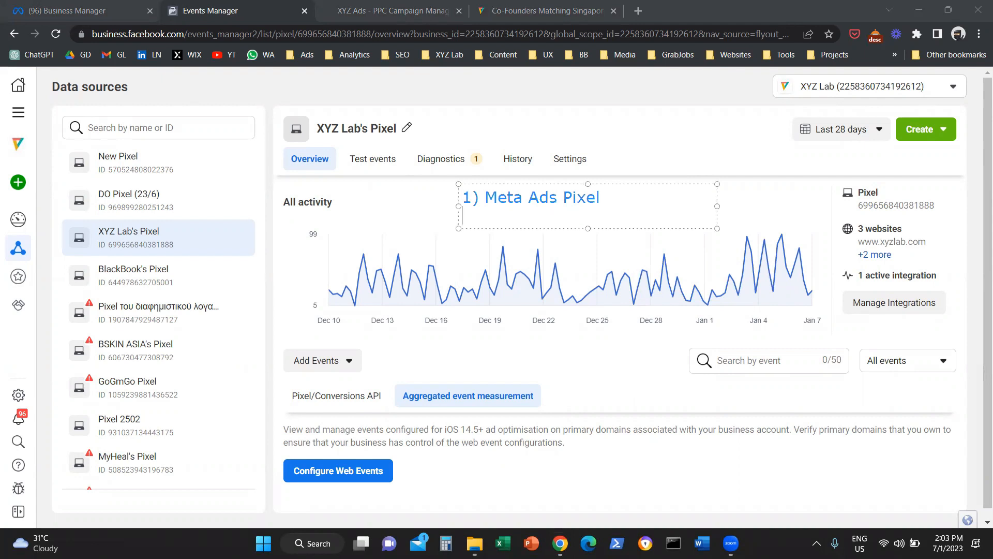
pyautogui.write('2)')
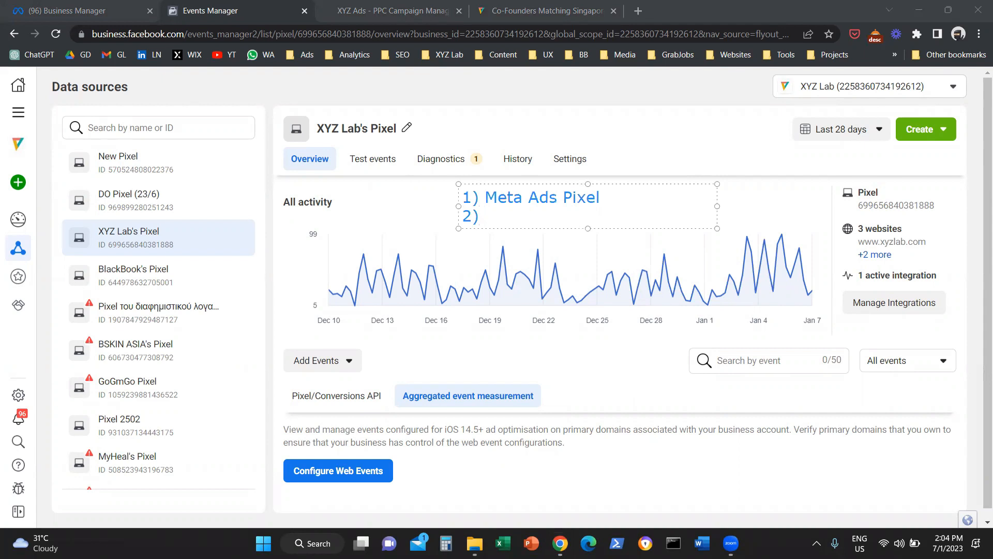
pyautogui.write('Verify y')
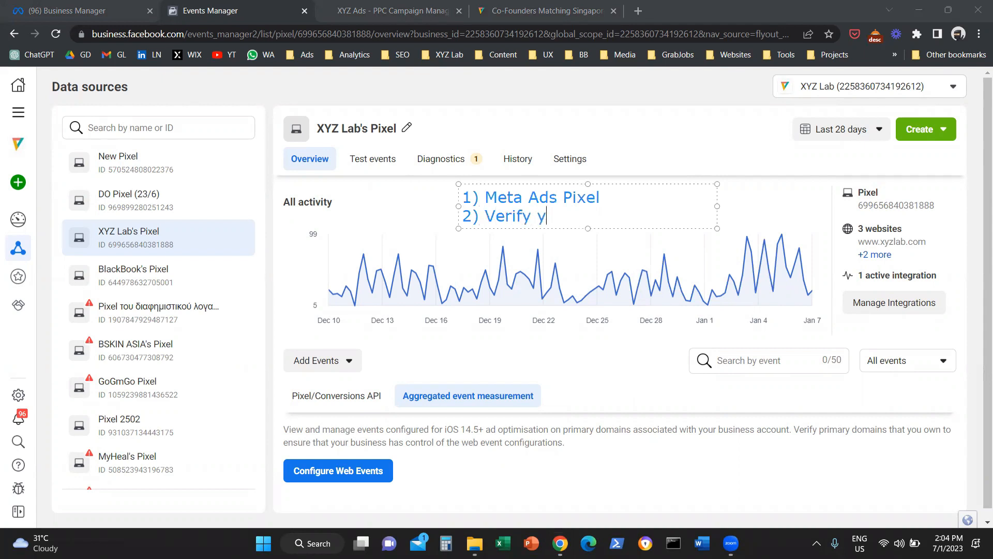
pyautogui.write('our doma')
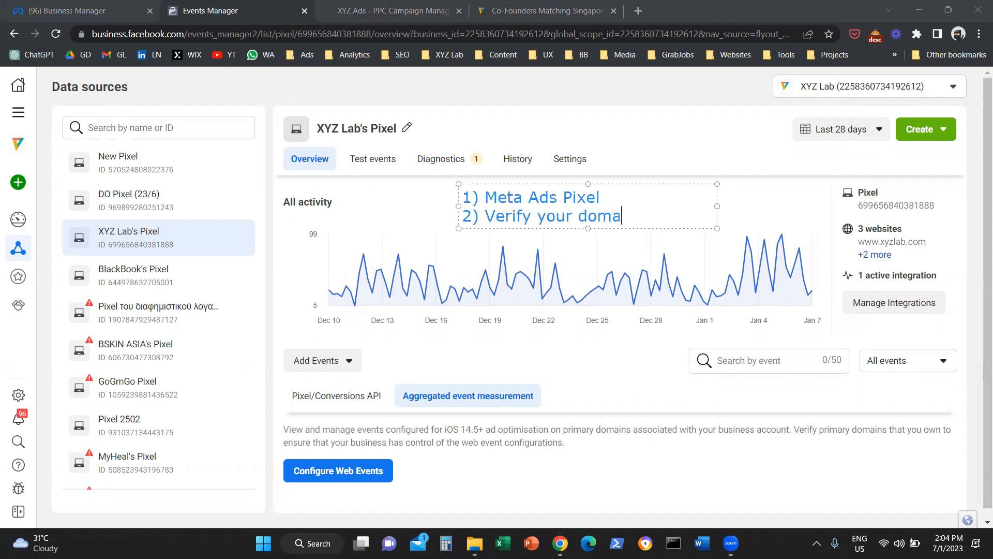
pyautogui.write('in')
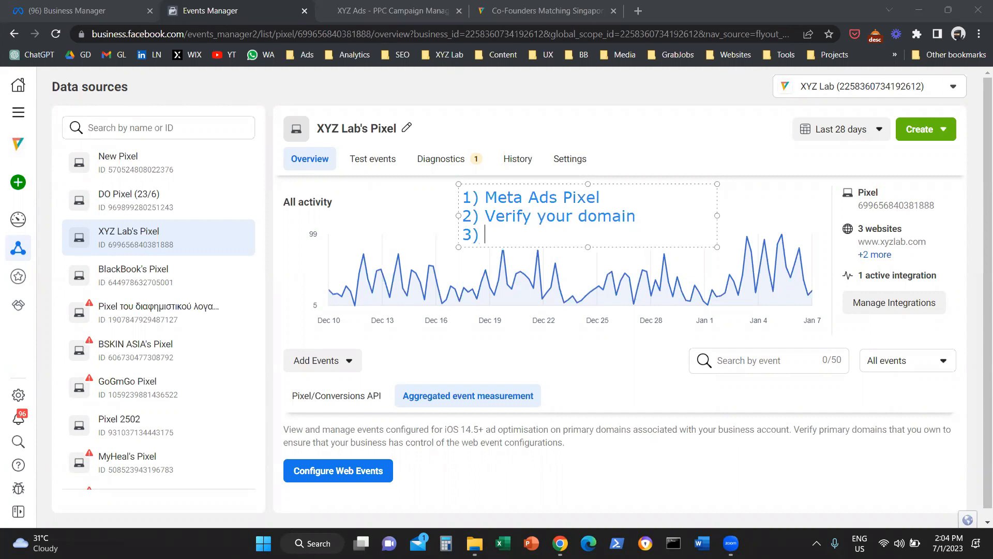
pyautogui.write('Even')
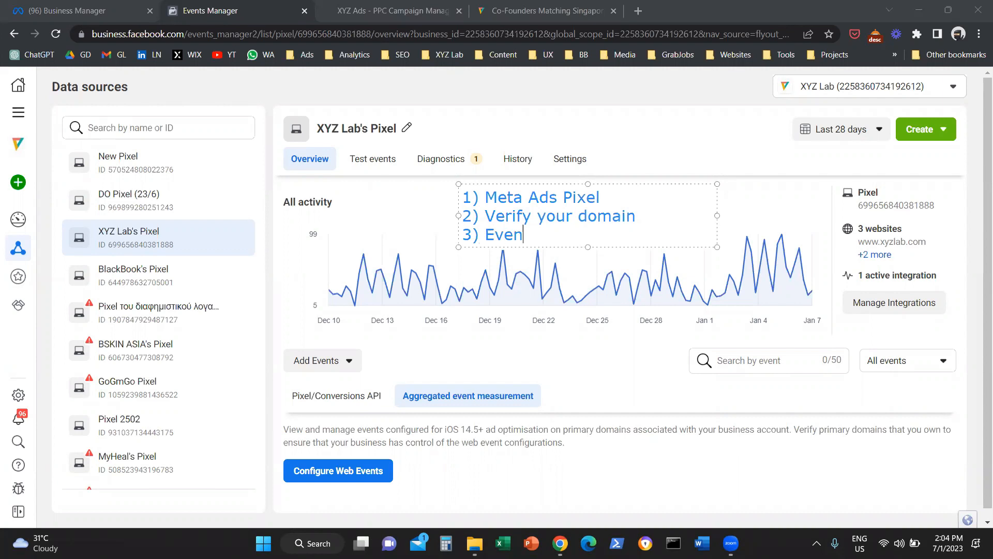
pyautogui.write('ts')
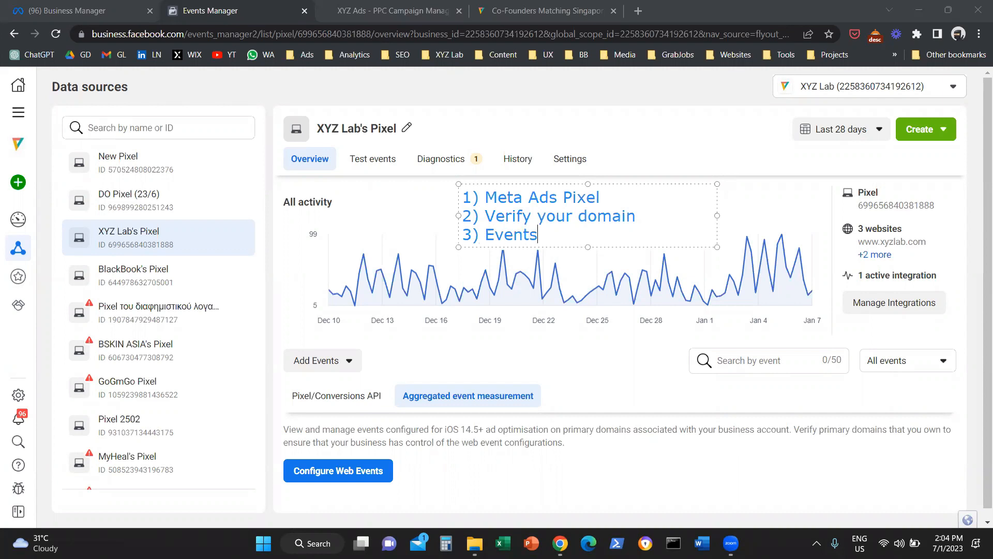
pyautogui.moveTo(375, 224)
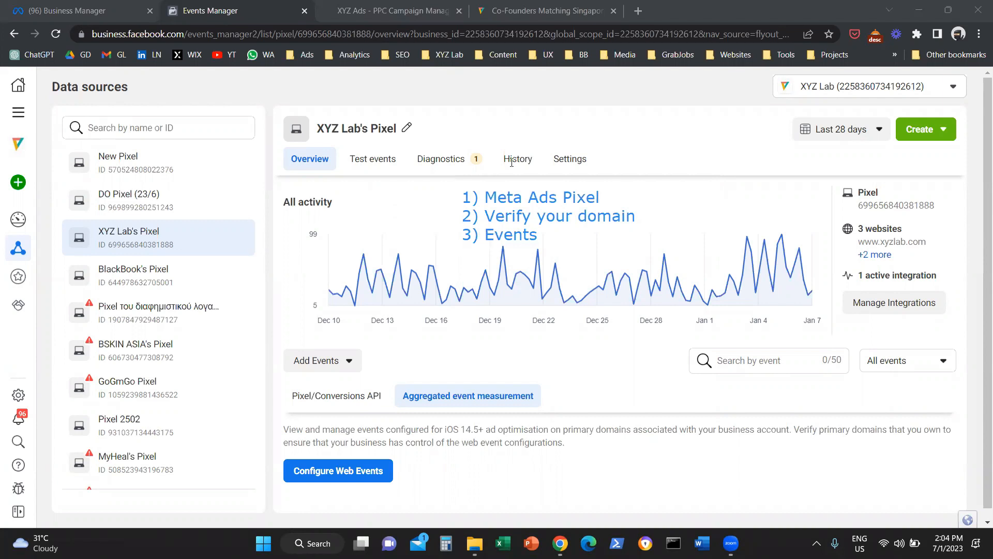
pyautogui.moveTo(506, 119)
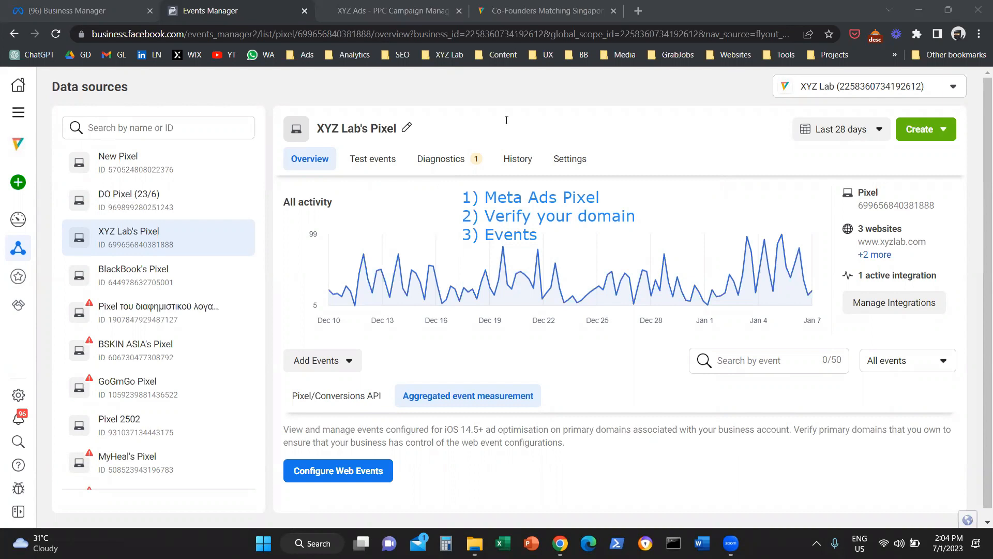
pyautogui.moveTo(530, 181)
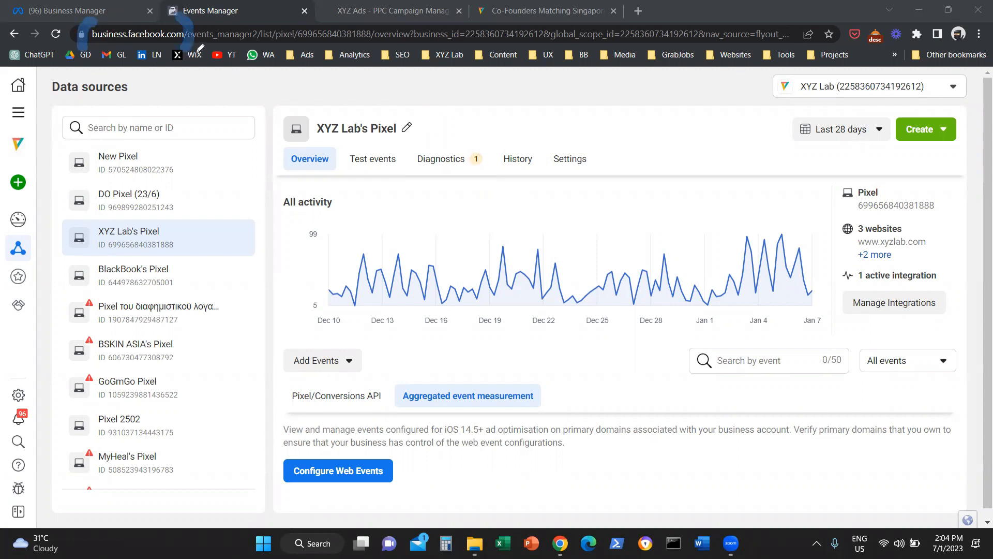
# Go to Events Manager's data sources and switch to the XYZ Lab business
pyautogui.click(19, 112)
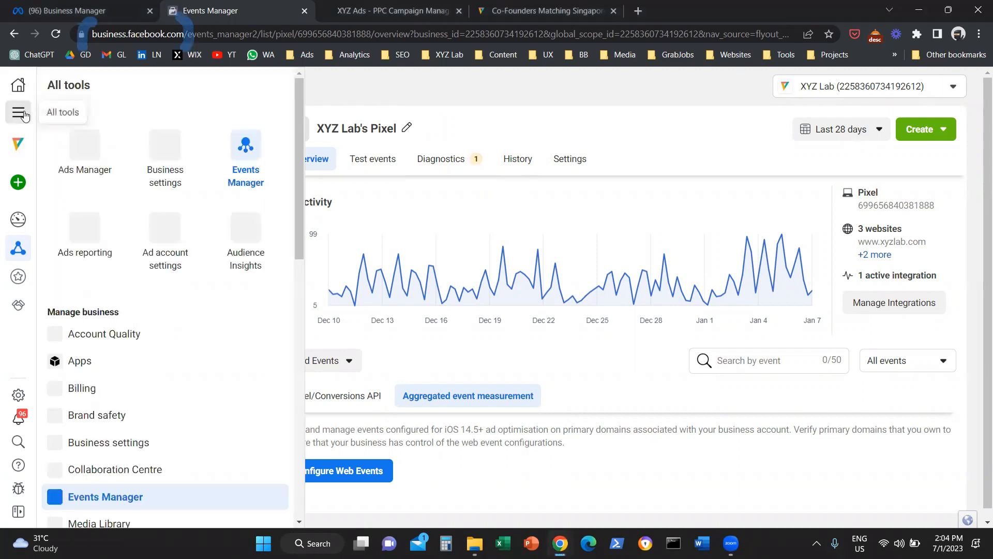
pyautogui.click(245, 158)
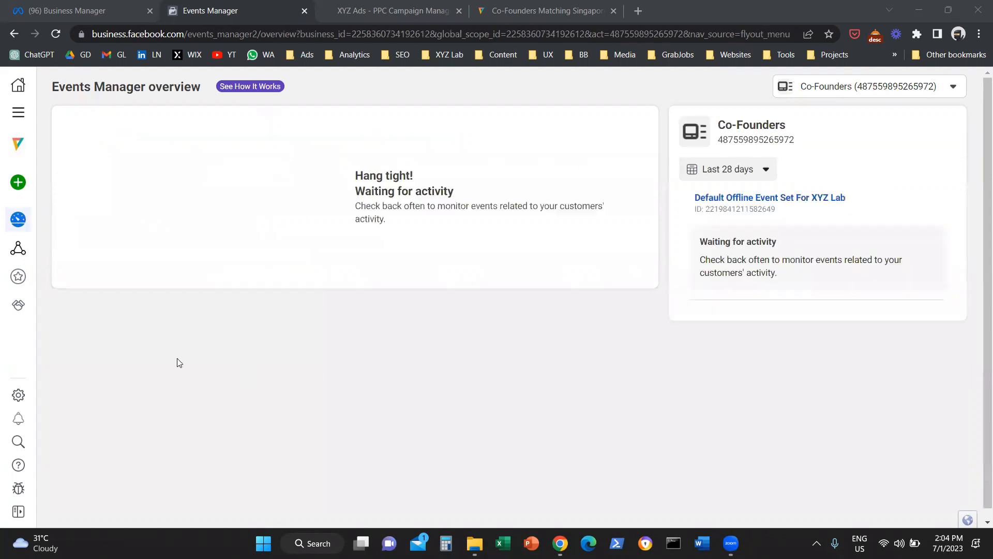
pyautogui.moveTo(18, 248)
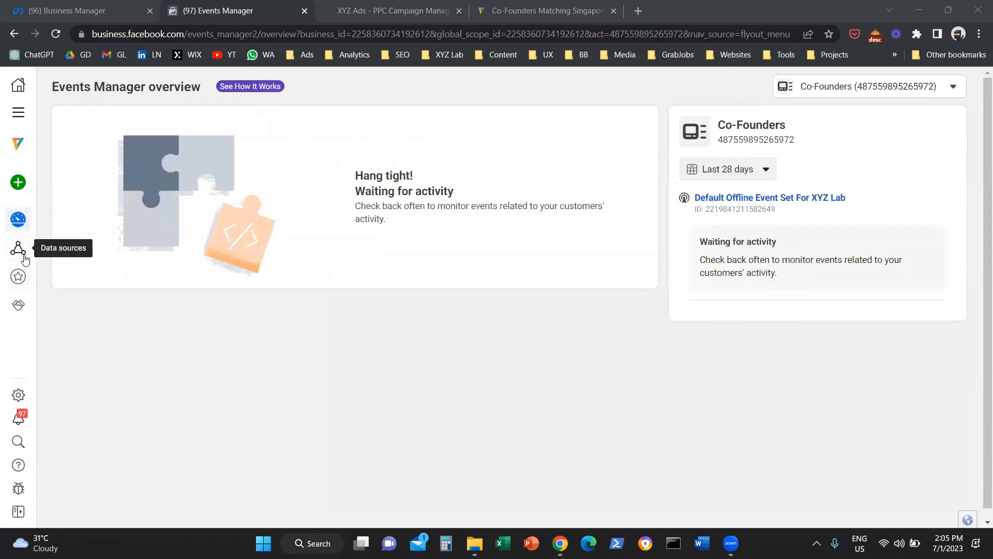
pyautogui.click(18, 248)
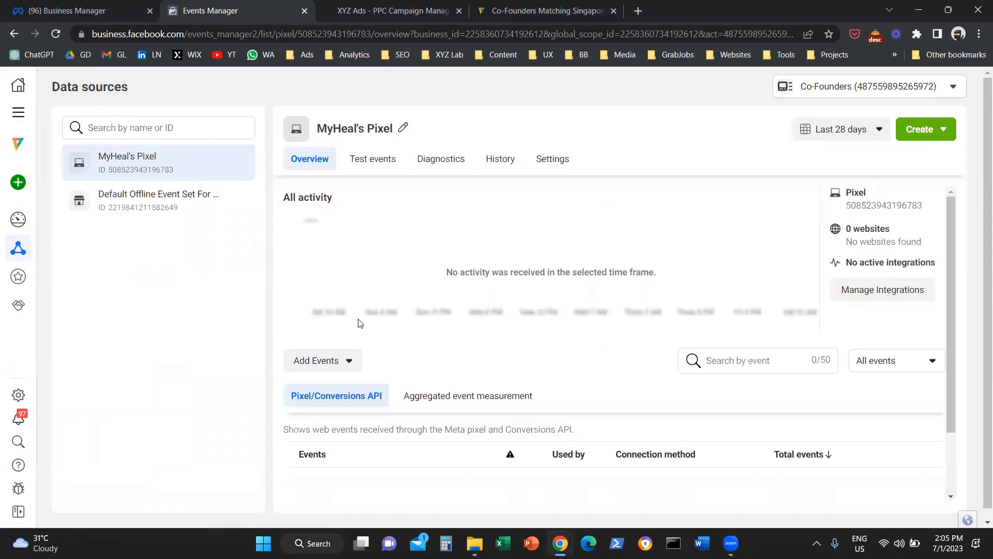
pyautogui.click(952, 86)
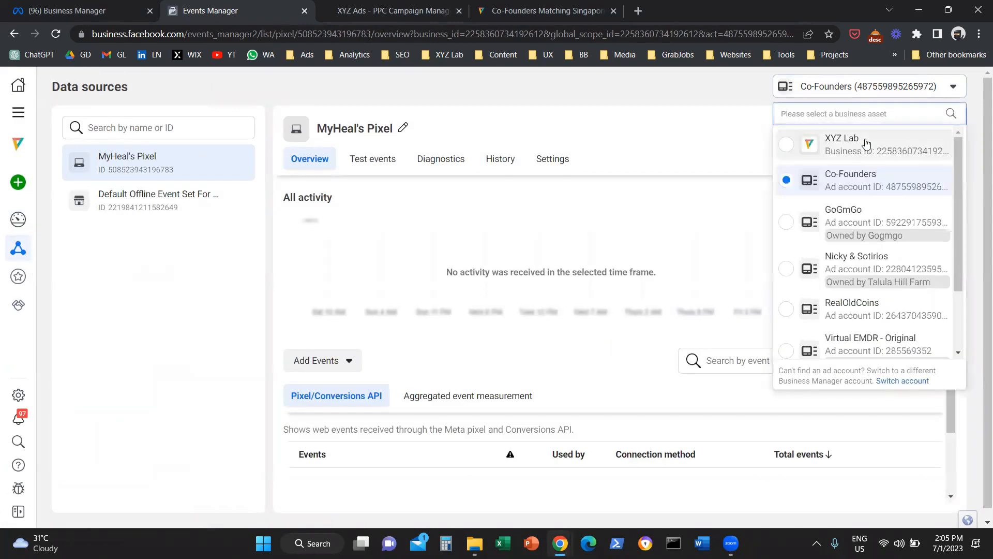
pyautogui.click(842, 144)
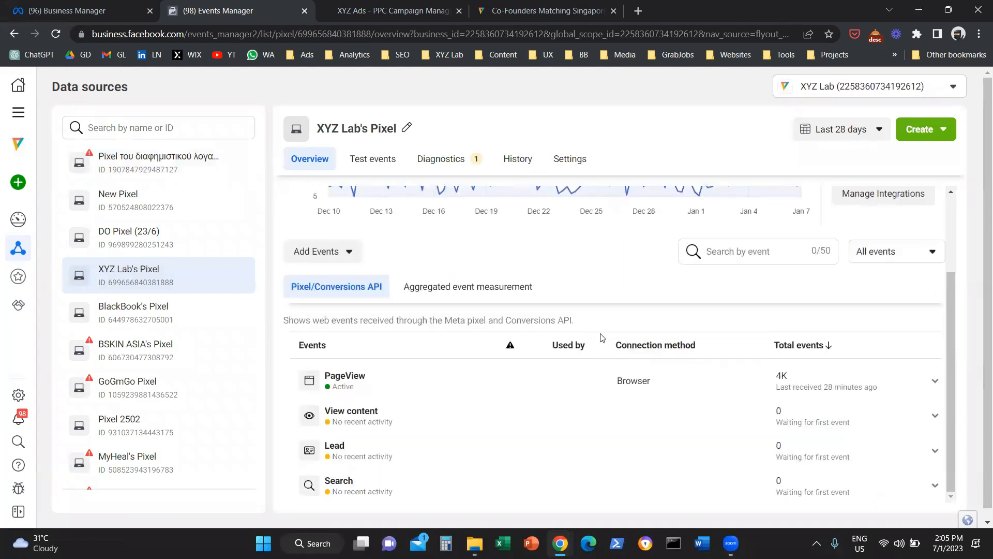
pyautogui.moveTo(447, 321)
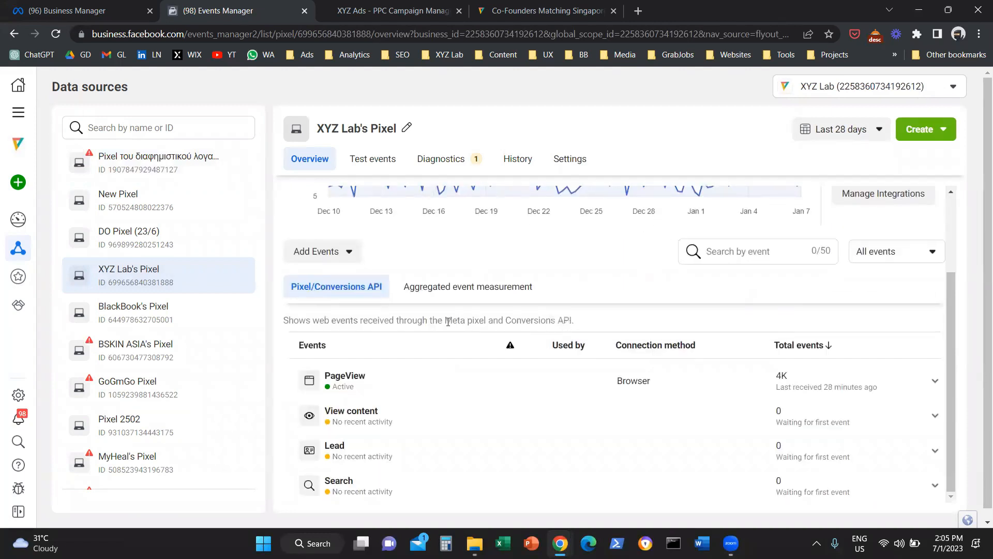
pyautogui.moveTo(510, 345)
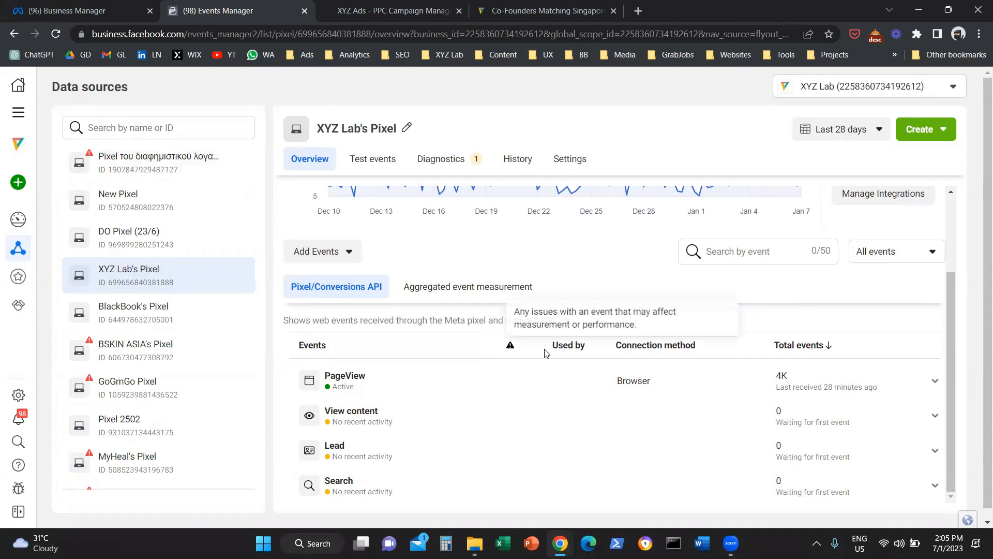
pyautogui.moveTo(340, 378)
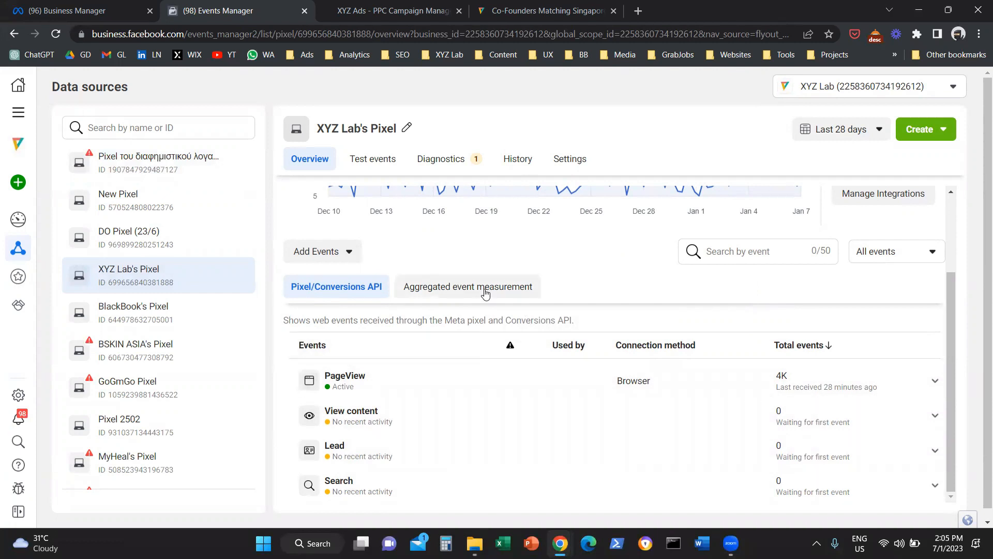
pyautogui.click(467, 286)
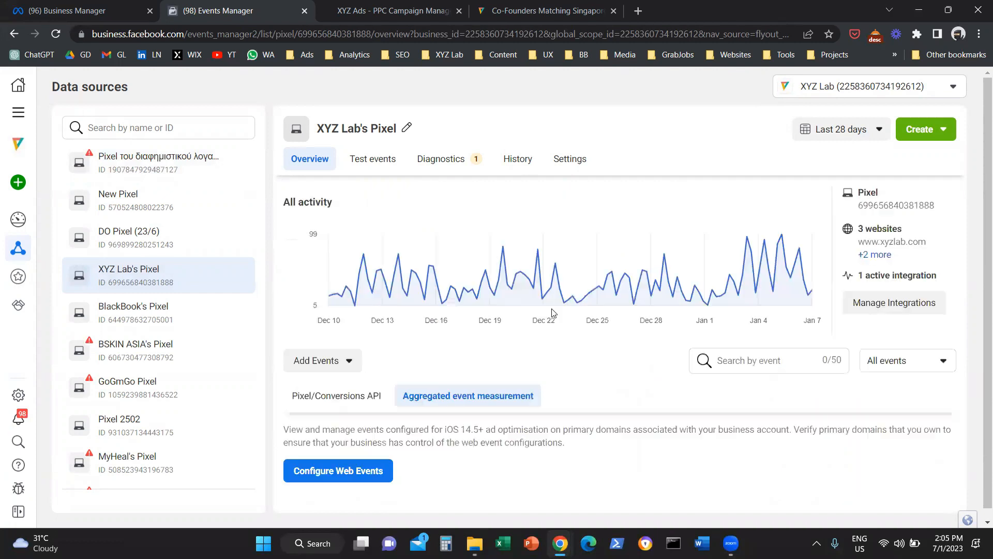
pyautogui.moveTo(565, 408)
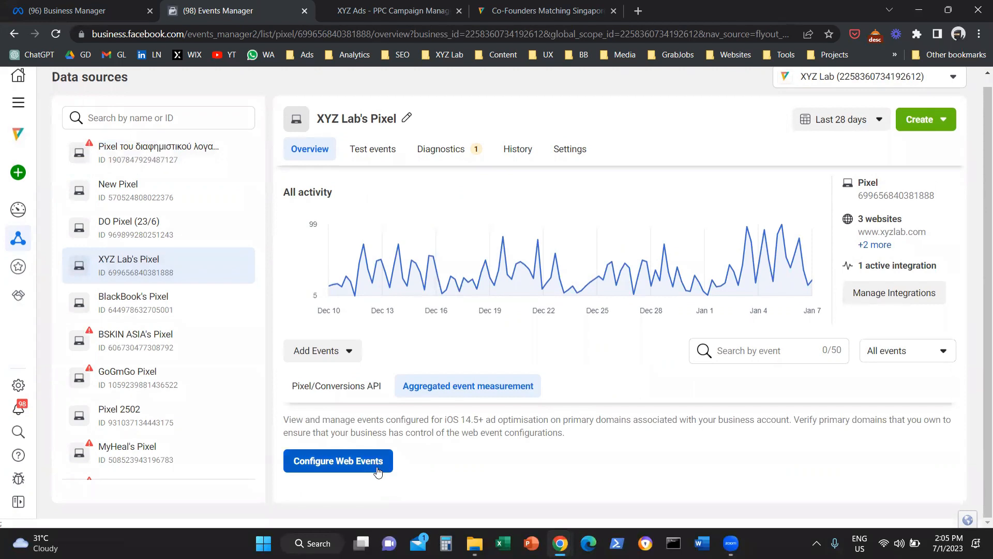
# Start editing the web event configuration for the xyzads.co domain
pyautogui.click(338, 460)
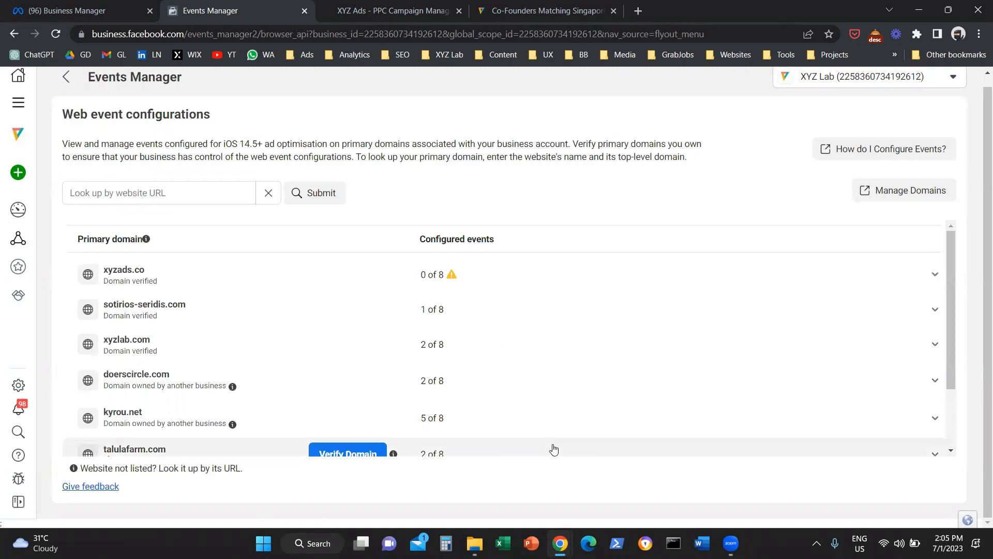
pyautogui.moveTo(594, 285)
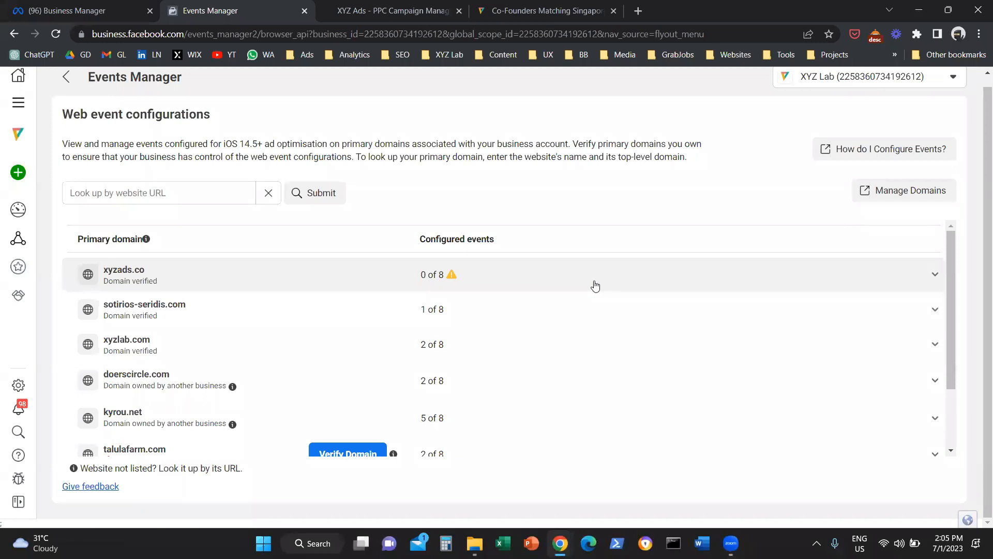
pyautogui.moveTo(601, 294)
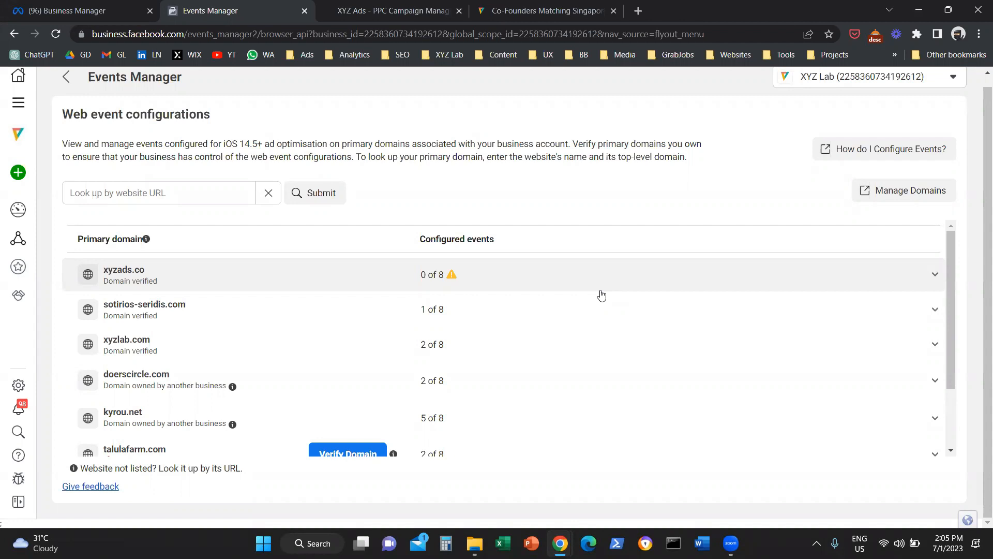
pyautogui.moveTo(169, 285)
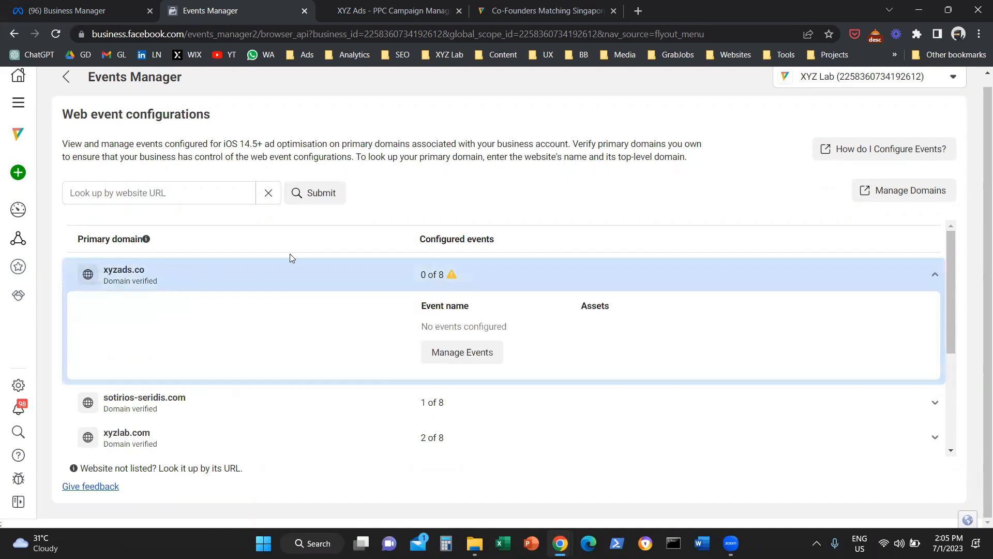
pyautogui.moveTo(487, 353)
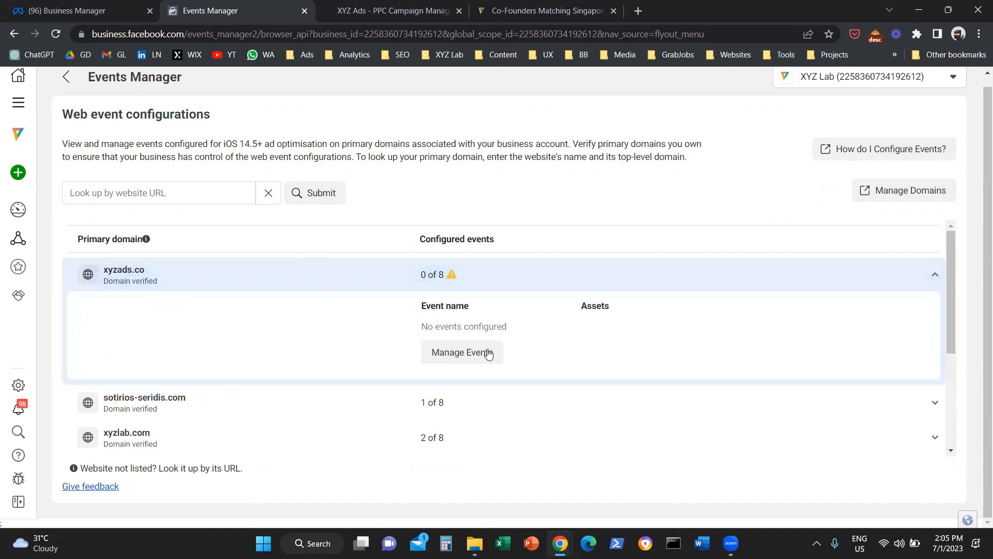
pyautogui.click(462, 352)
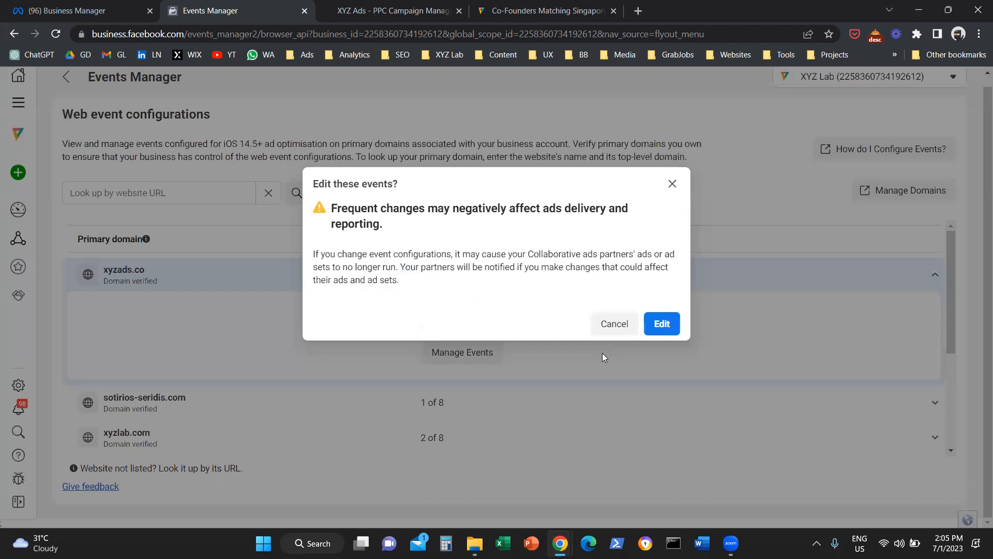
pyautogui.moveTo(661, 323)
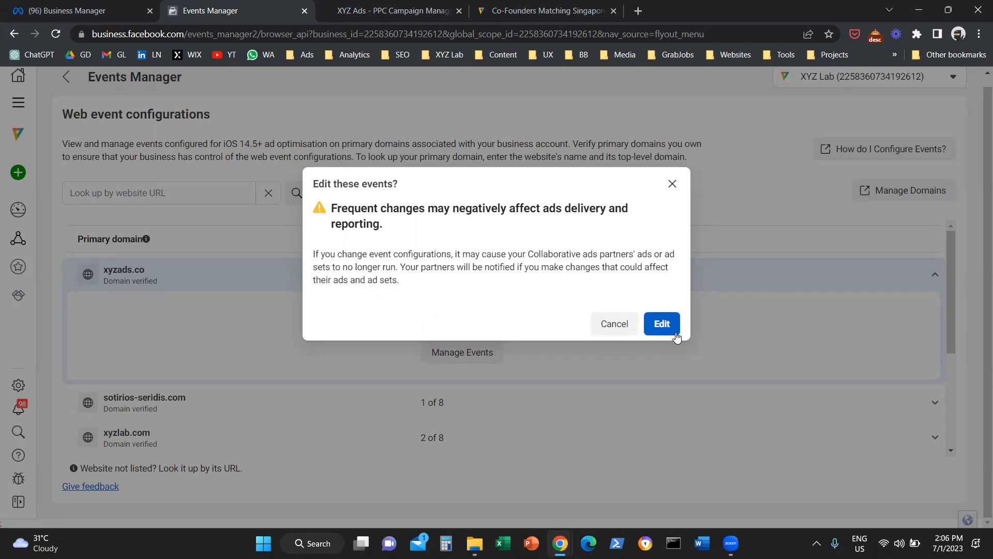
pyautogui.click(661, 324)
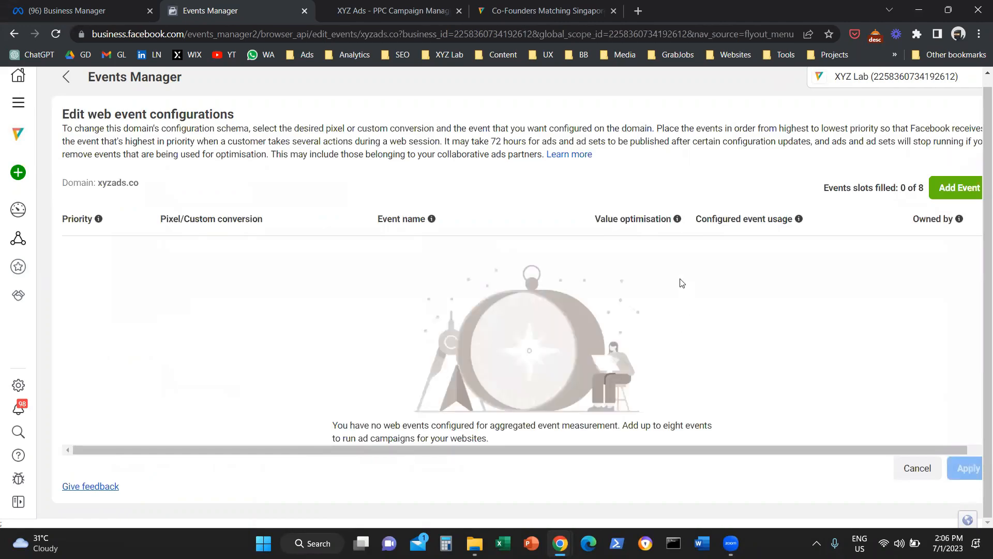
pyautogui.moveTo(855, 222)
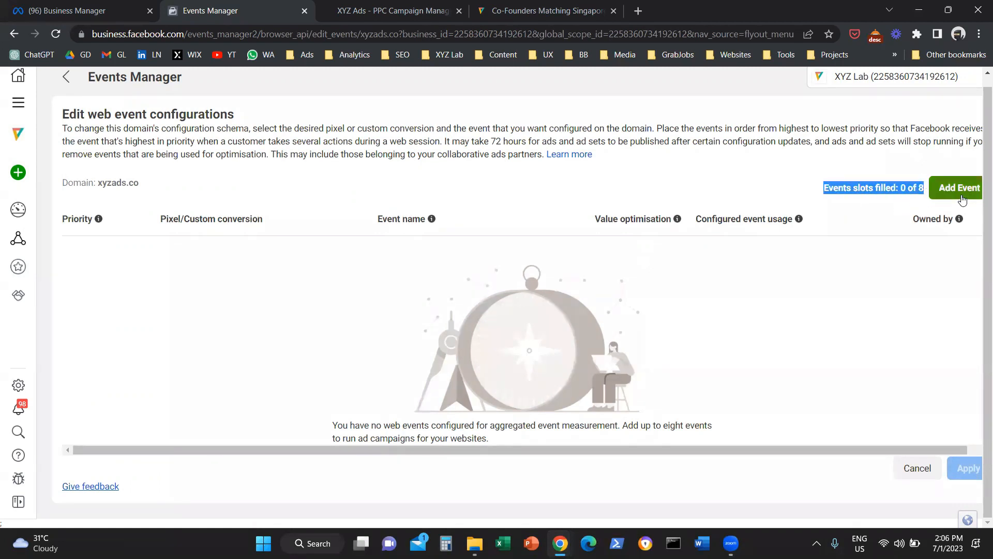
pyautogui.click(957, 187)
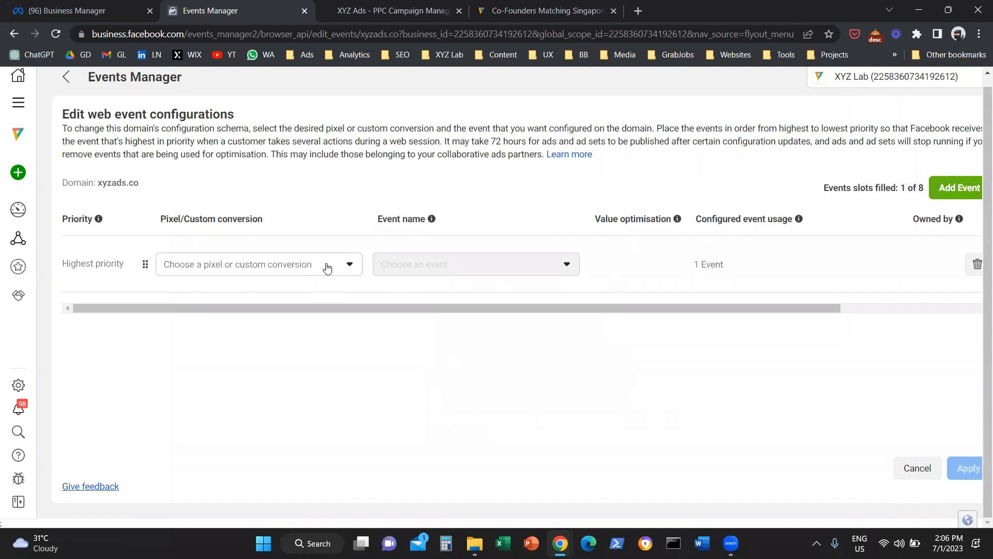
pyautogui.click(259, 265)
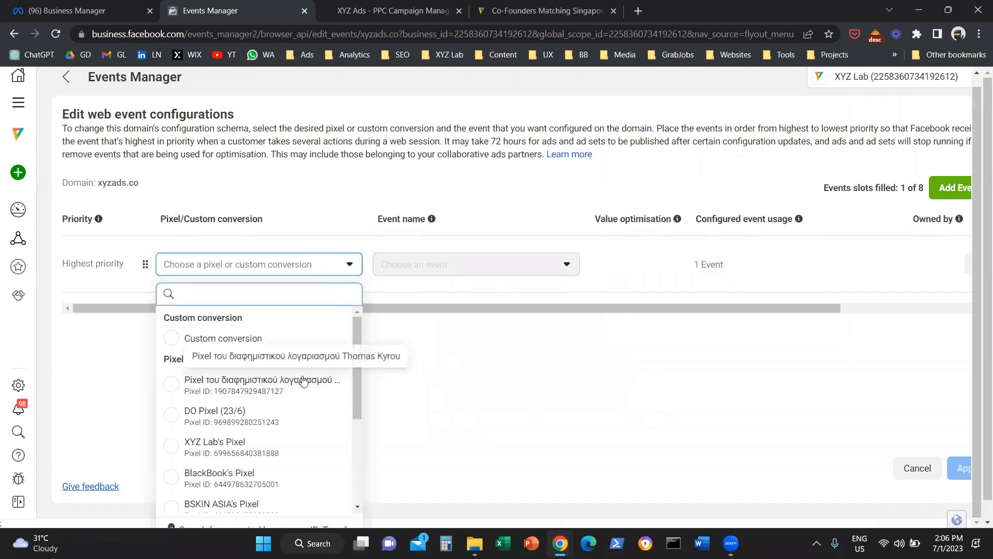
pyautogui.scroll(-3)
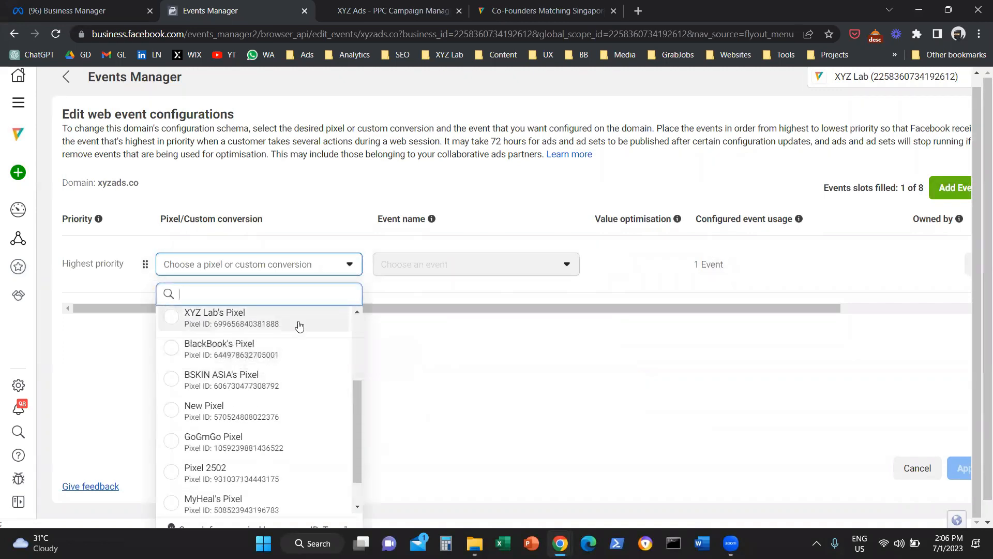
pyautogui.click(214, 317)
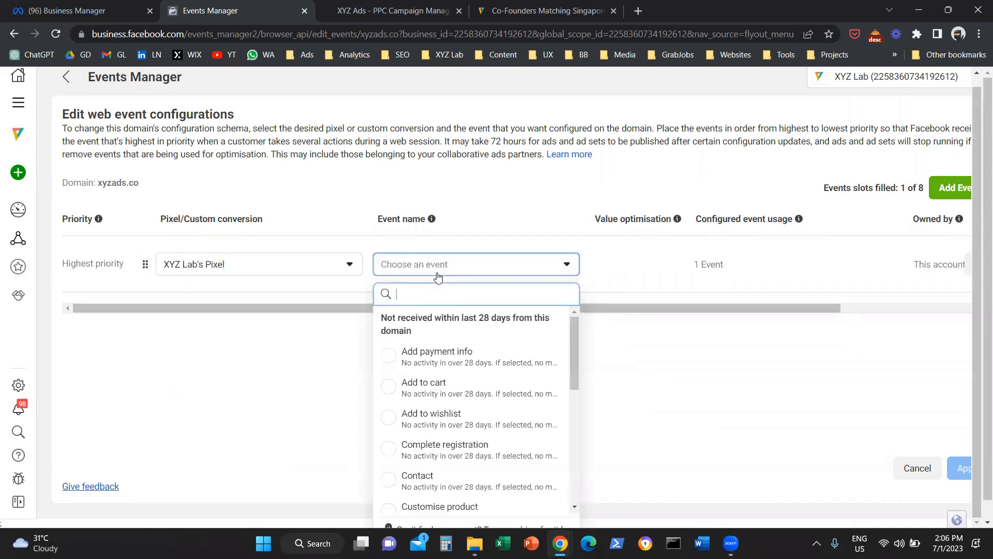
pyautogui.scroll(-3)
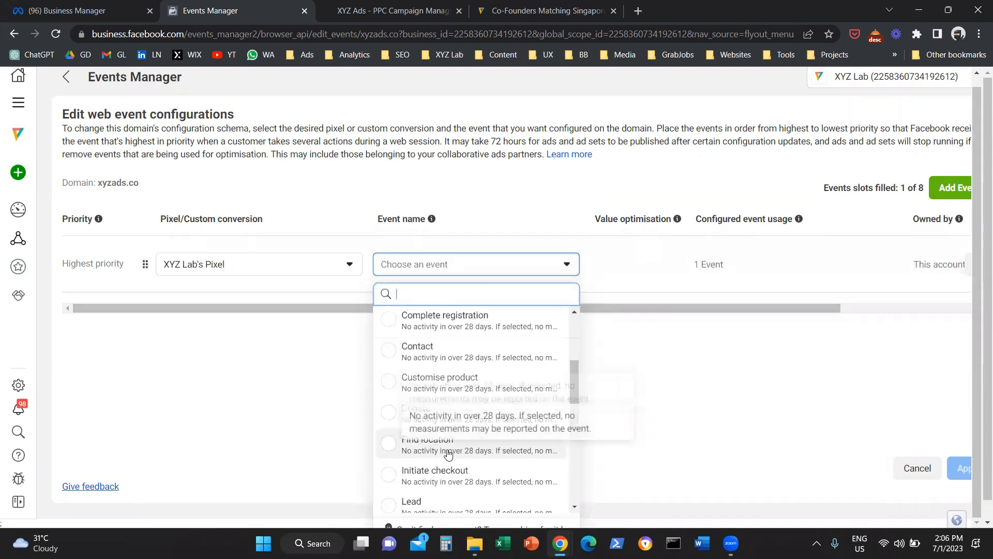
pyautogui.scroll(-3)
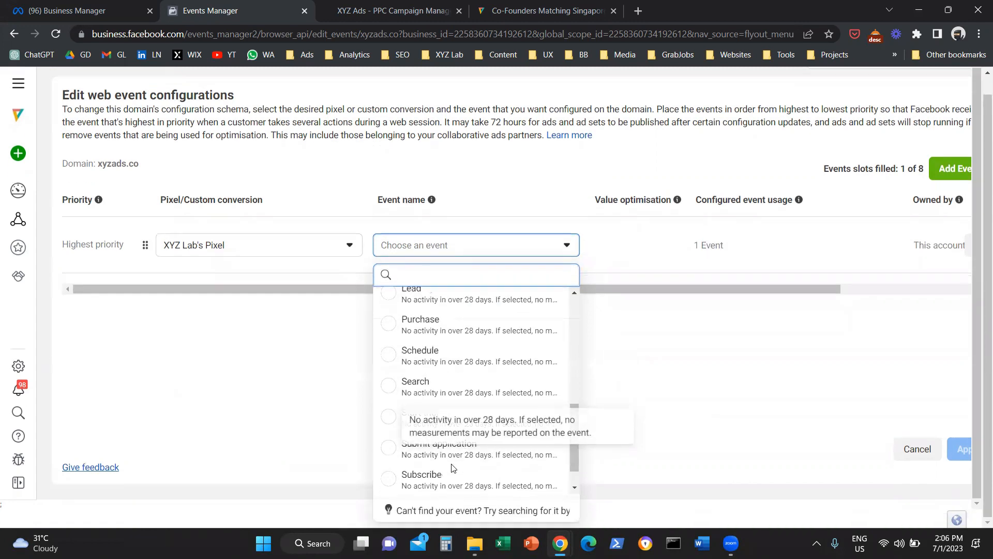
pyautogui.scroll(3)
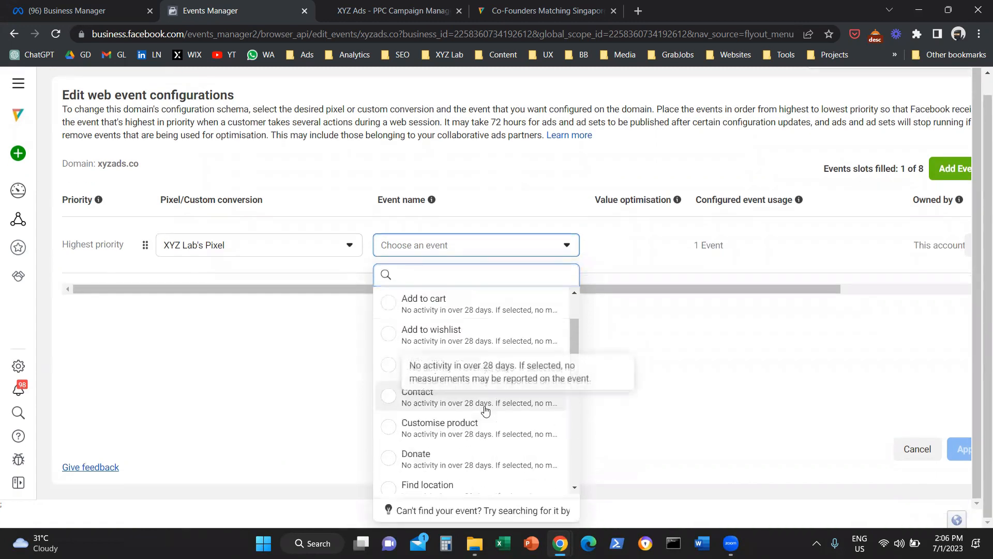
pyautogui.scroll(3)
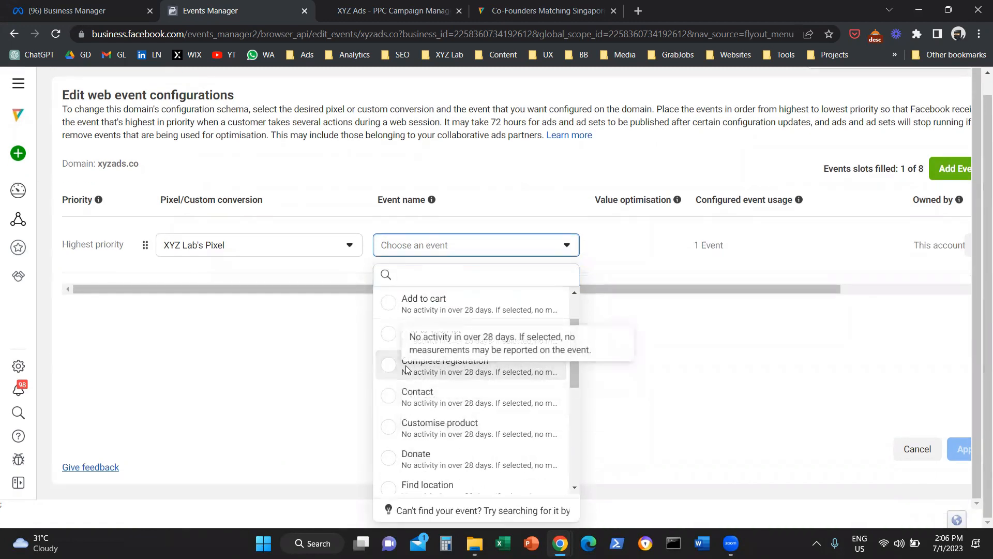
pyautogui.click(445, 364)
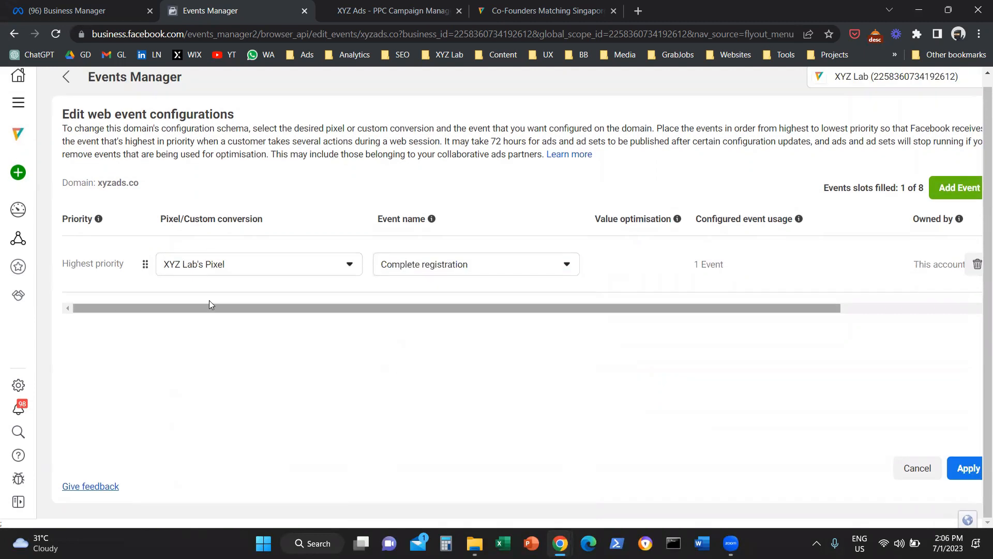
pyautogui.doubleClick(92, 263)
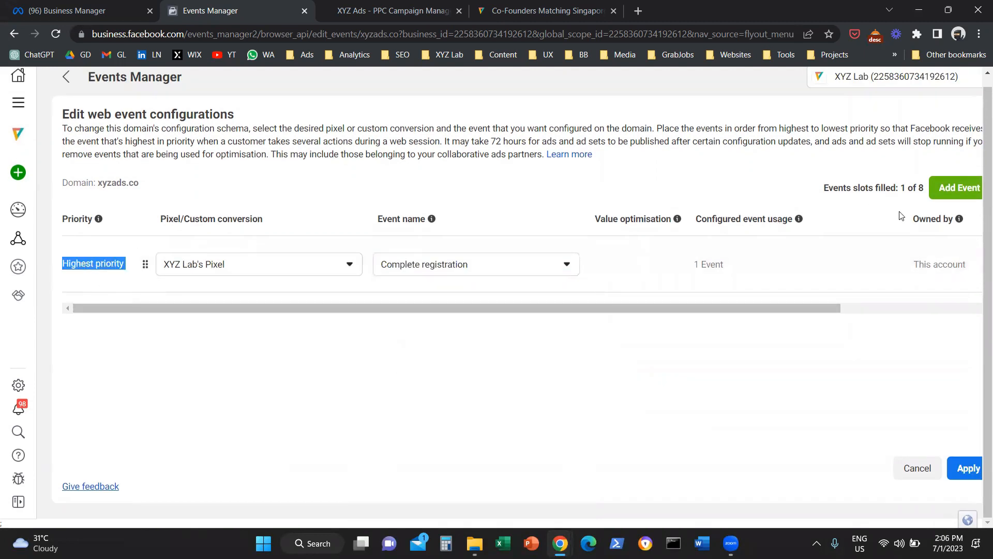
pyautogui.click(958, 187)
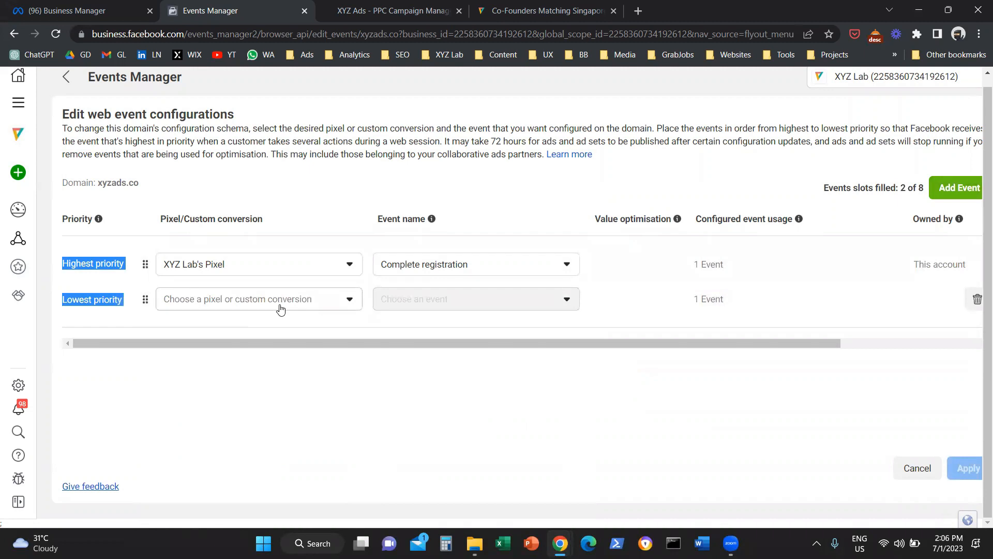
pyautogui.click(258, 298)
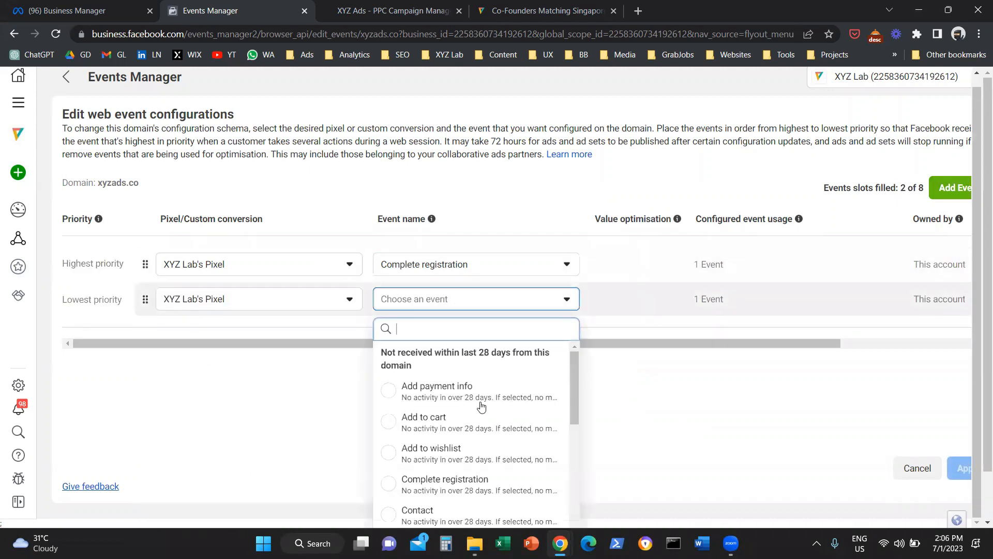
pyautogui.click(423, 416)
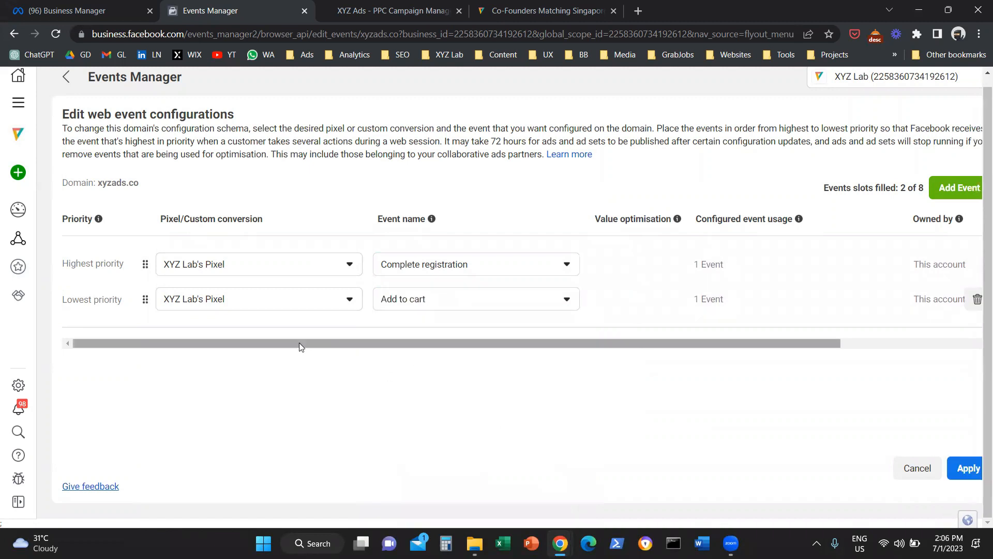
pyautogui.click(958, 188)
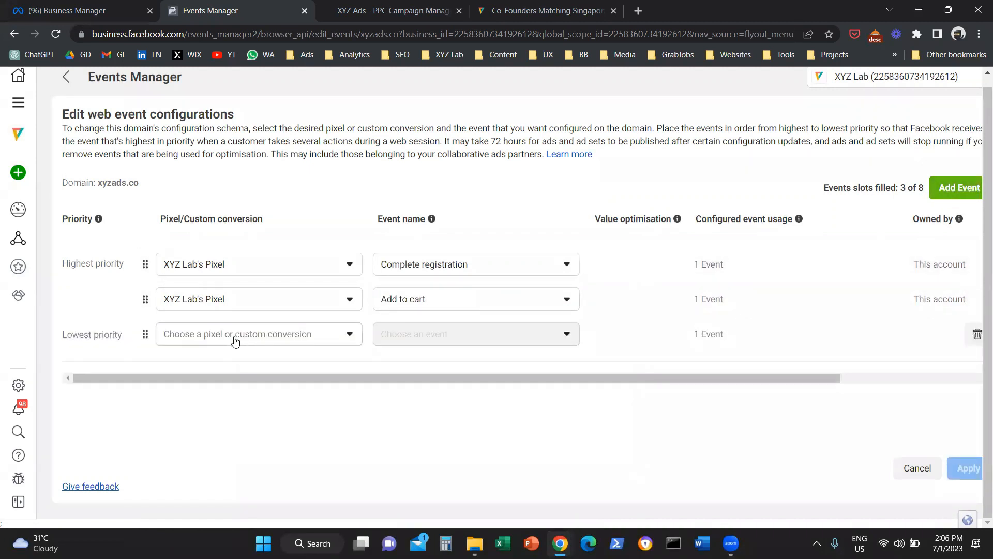
pyautogui.click(257, 333)
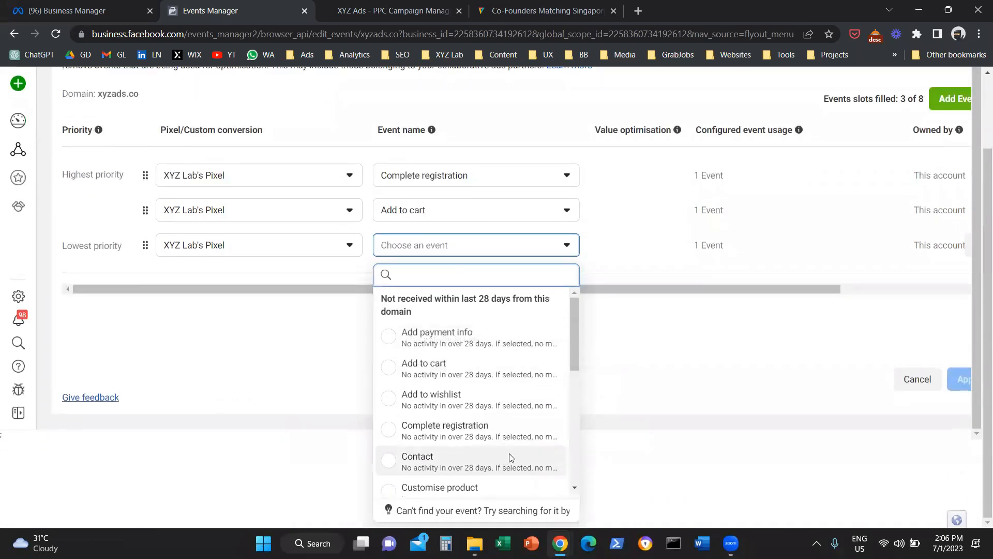
pyautogui.scroll(-3)
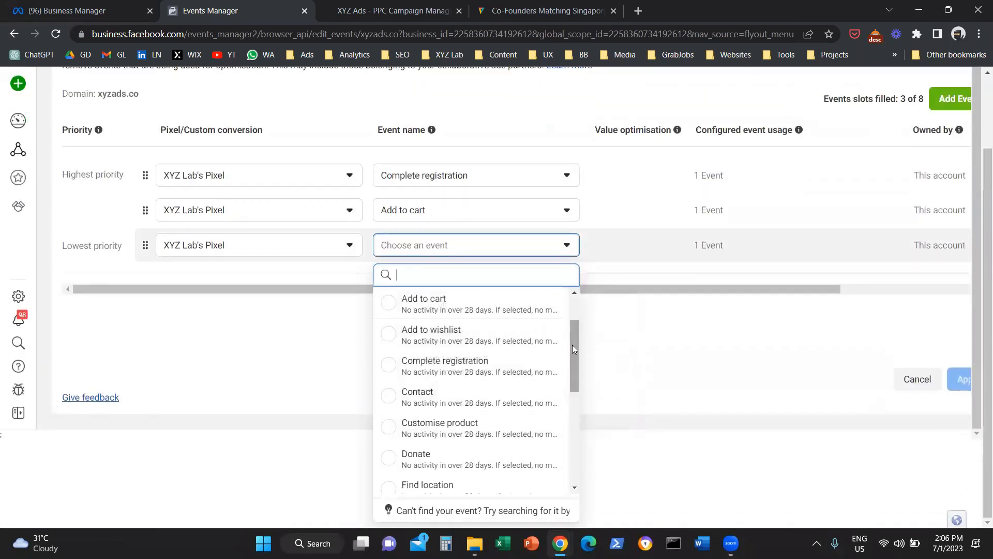
pyautogui.scroll(-3)
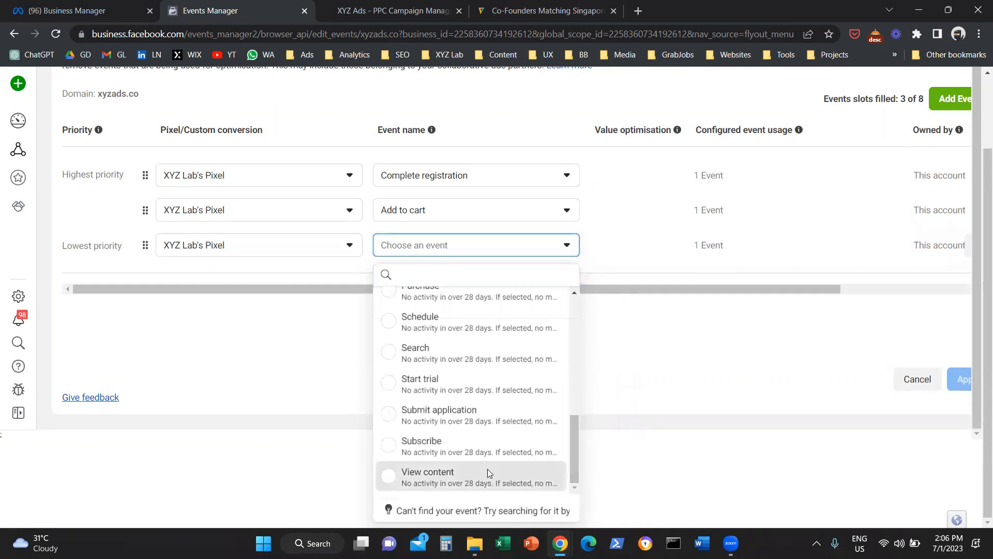
pyautogui.click(427, 471)
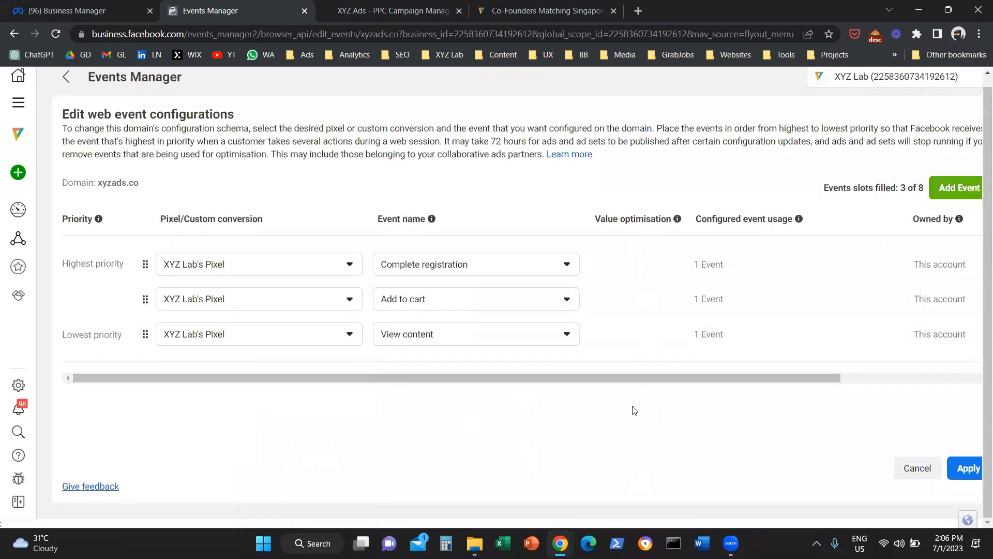
pyautogui.moveTo(548, 412)
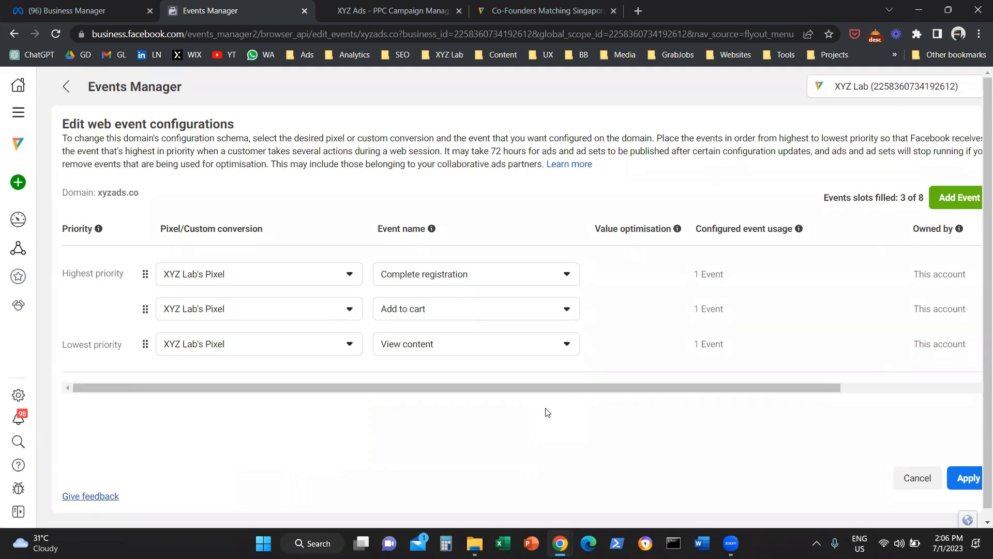
pyautogui.moveTo(452, 174)
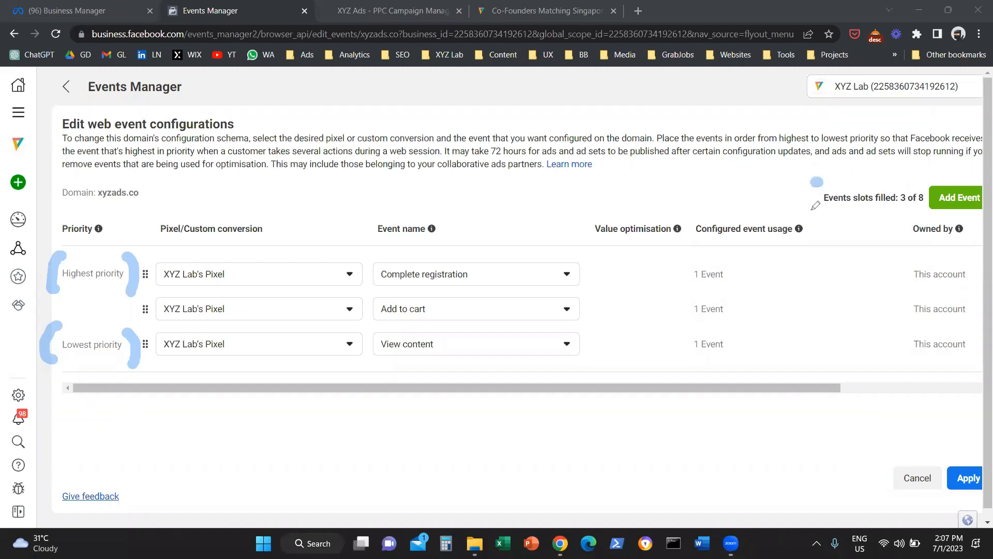
pyautogui.moveTo(883, 224)
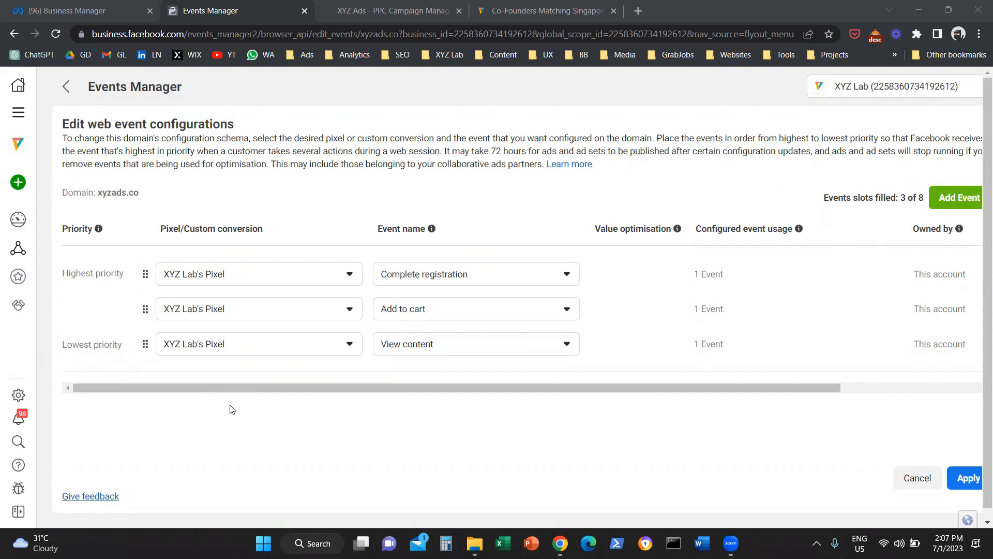
pyautogui.moveTo(115, 328)
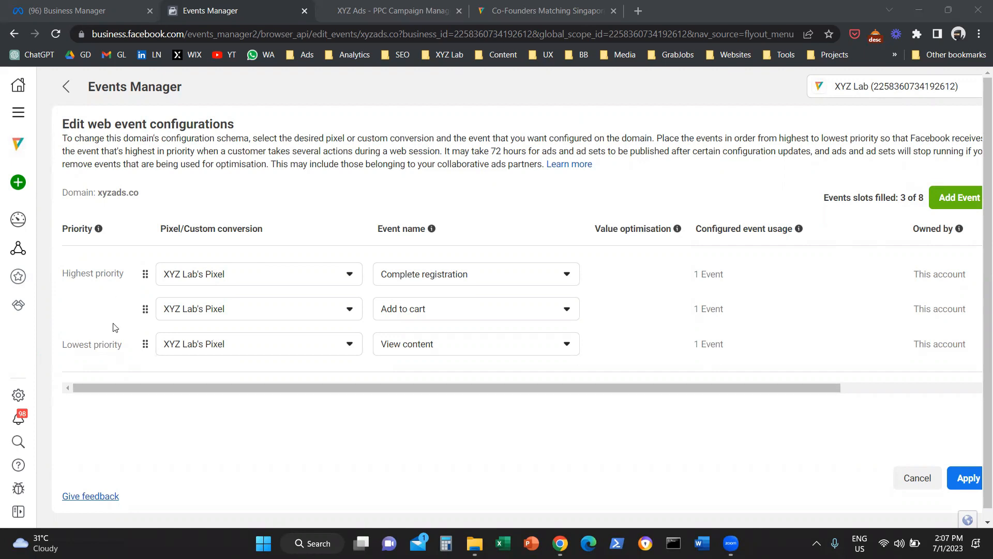
pyautogui.moveTo(291, 418)
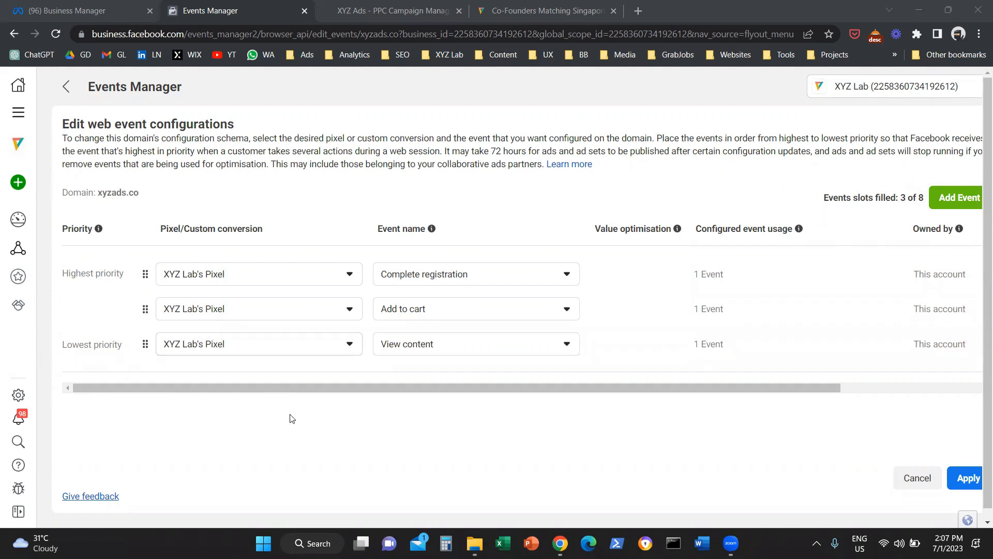
# Apply the xyzads.co event changes, confirm them, and dismiss the success message
pyautogui.click(965, 477)
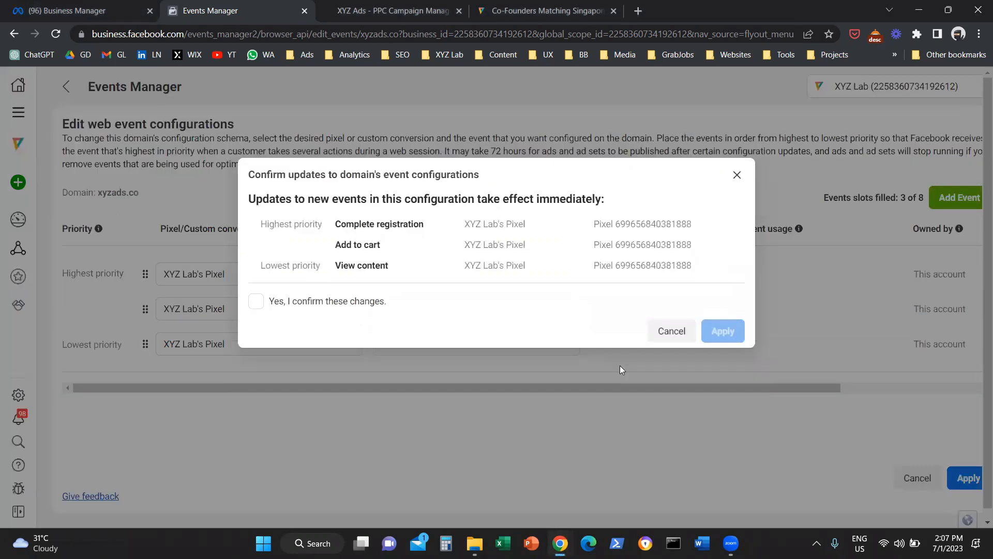
pyautogui.click(256, 300)
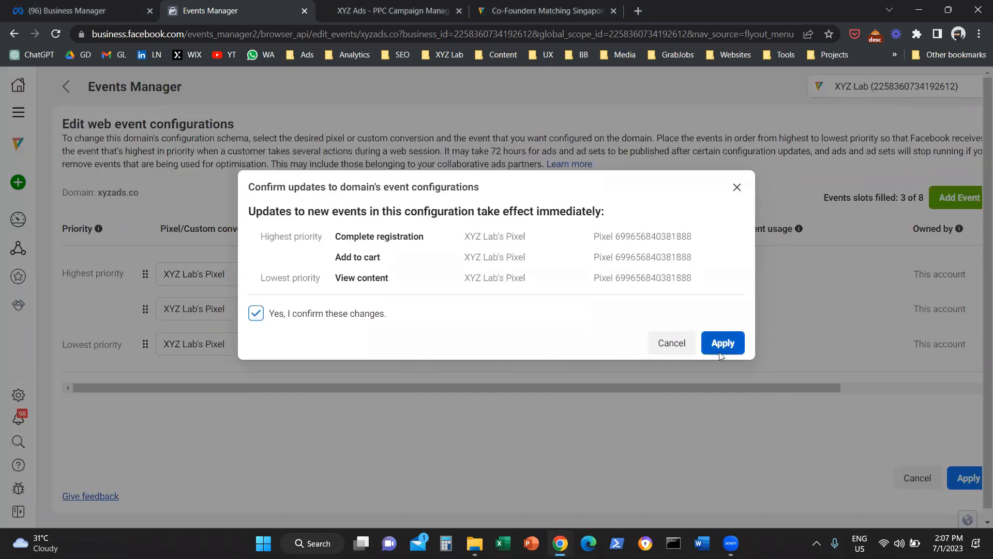
pyautogui.click(721, 342)
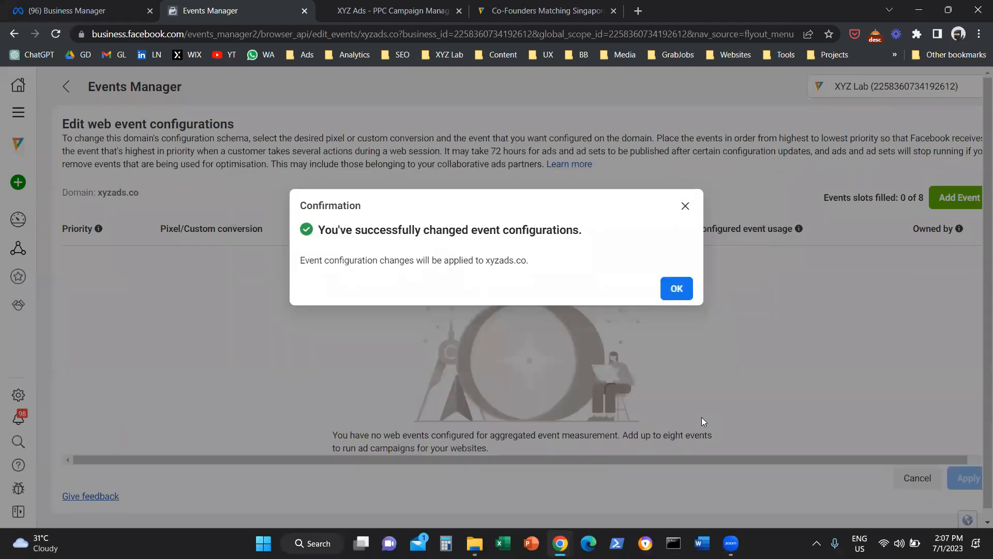
pyautogui.click(675, 288)
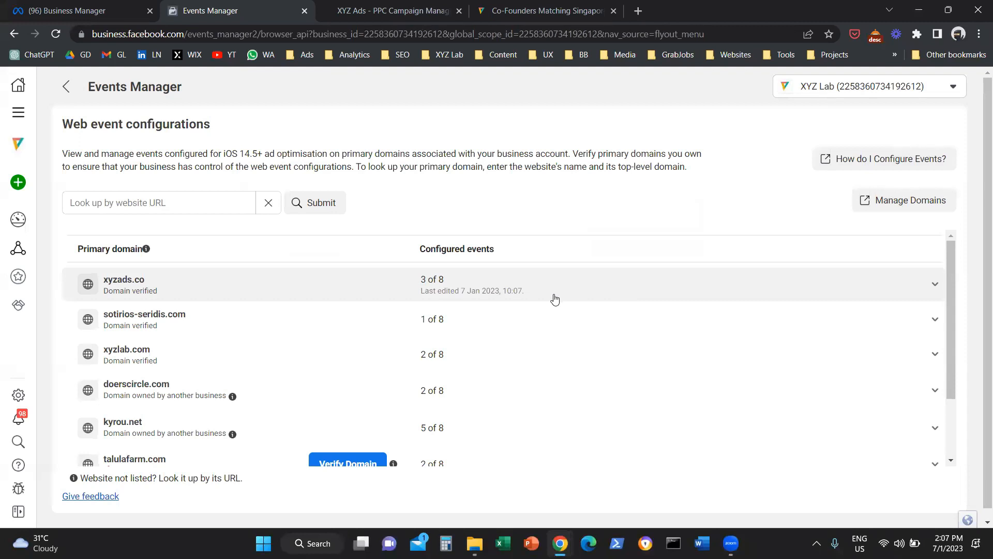
pyautogui.moveTo(64, 87)
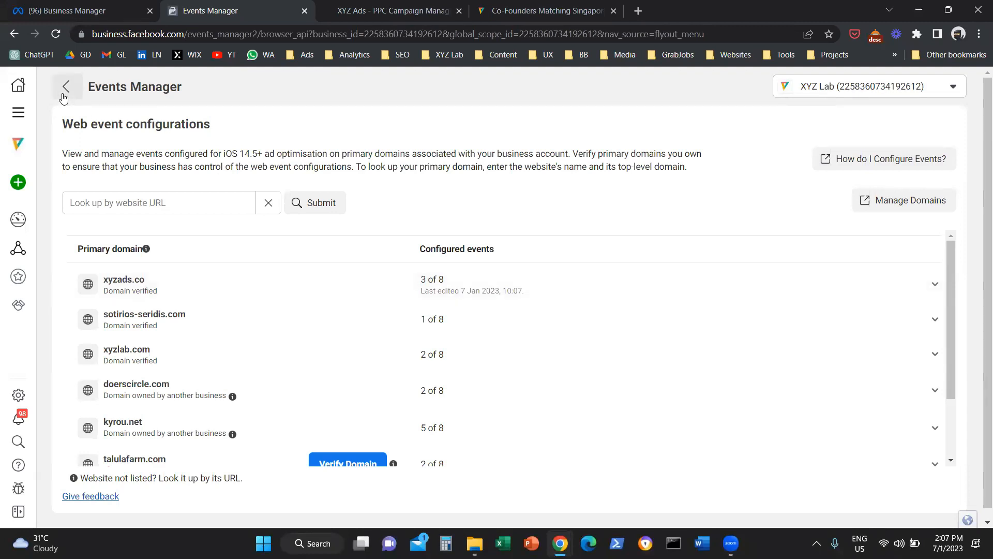
pyautogui.click(65, 87)
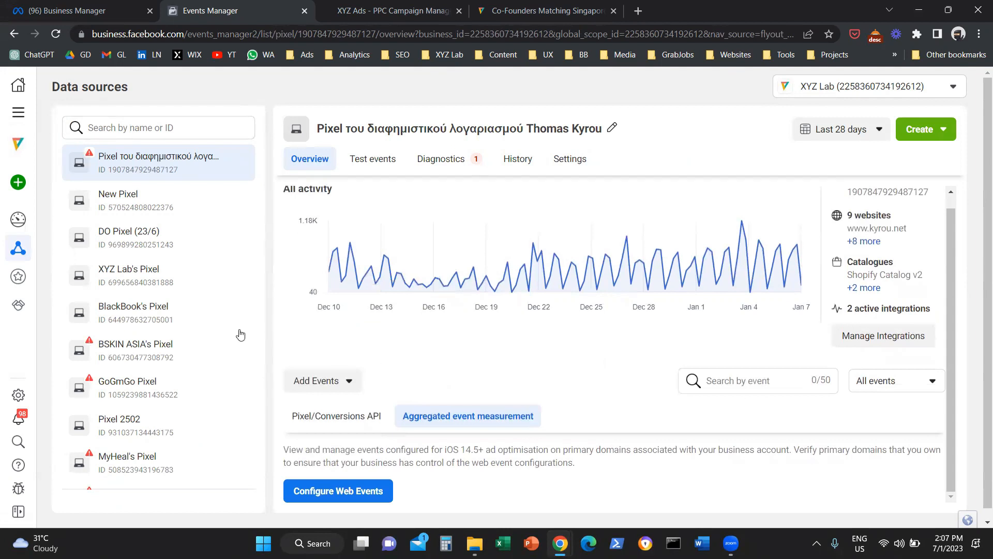
pyautogui.click(129, 274)
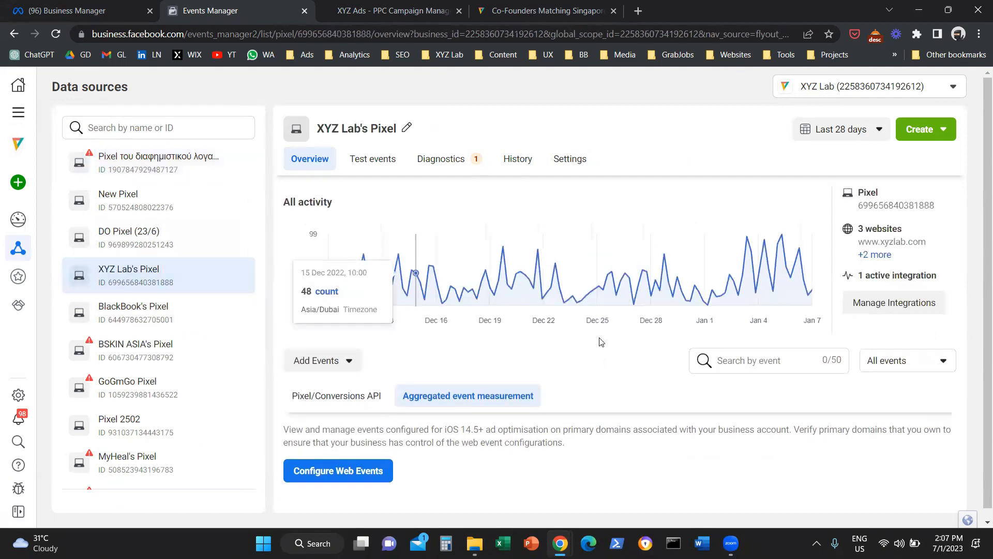
pyautogui.moveTo(518, 346)
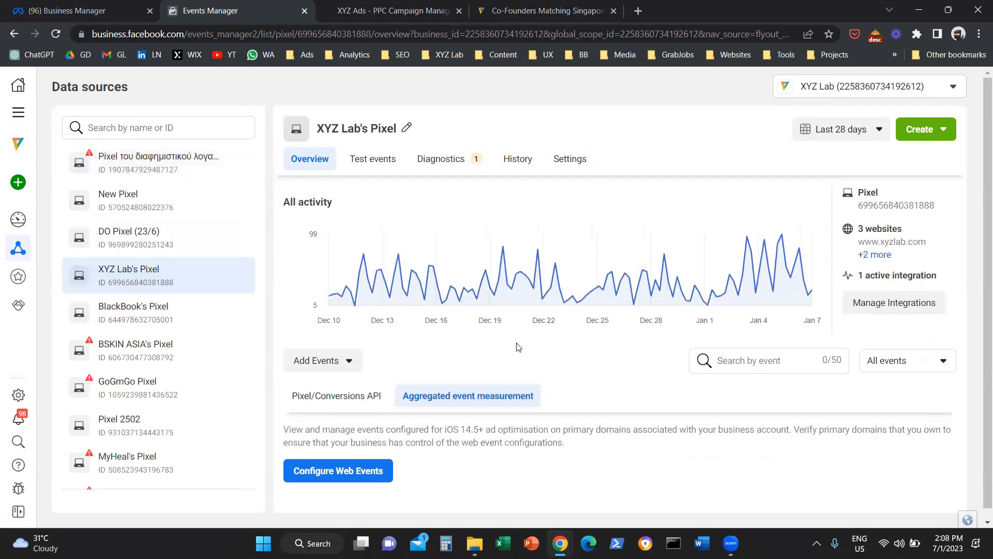